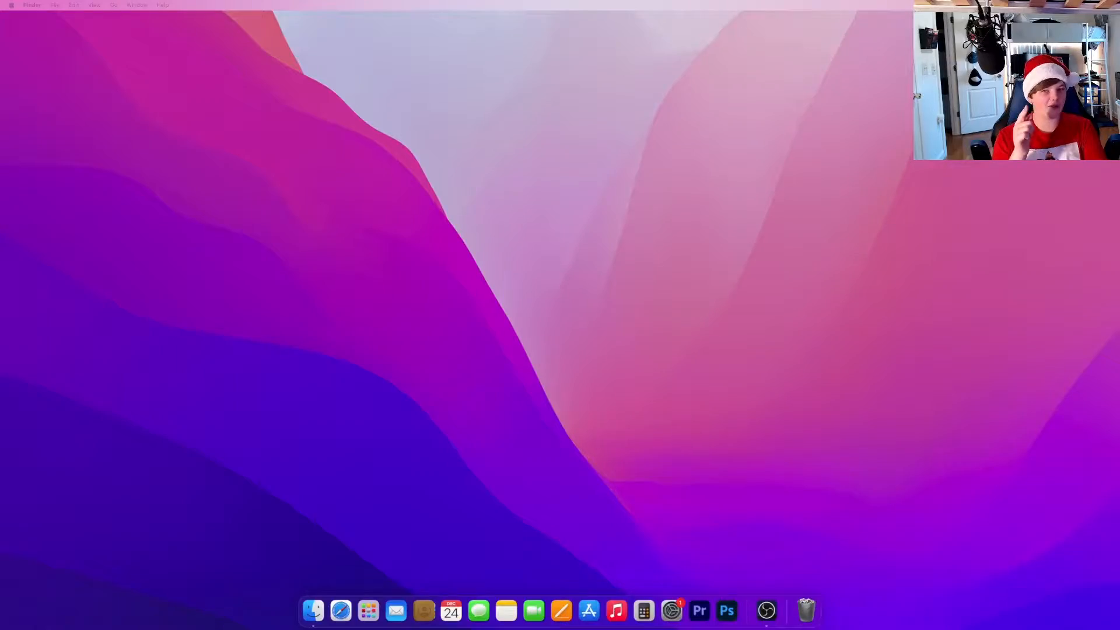
Search Google for 'forge download' and open the Minecraft Forge 1.18.1 downloads result
click(341, 610)
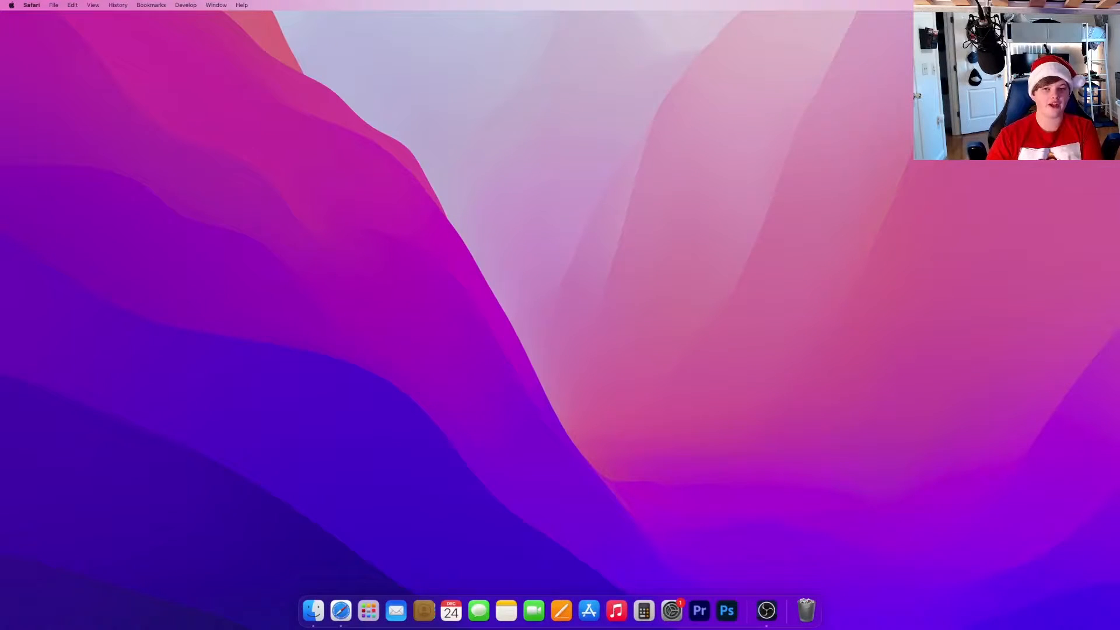
mouse_move(341, 611)
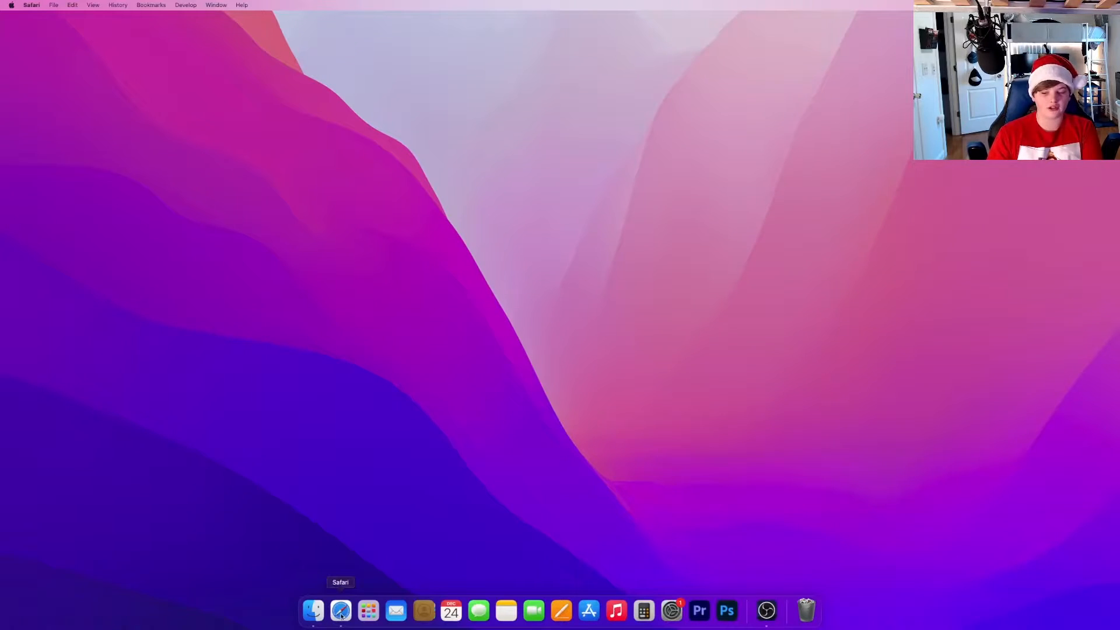
click(341, 610)
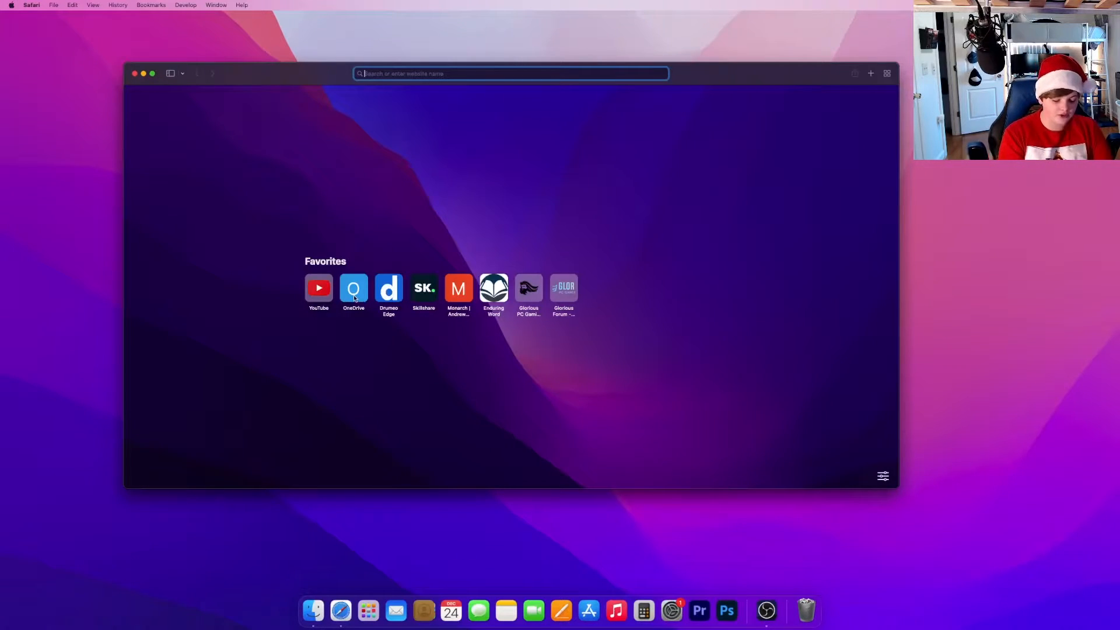
text(forge)
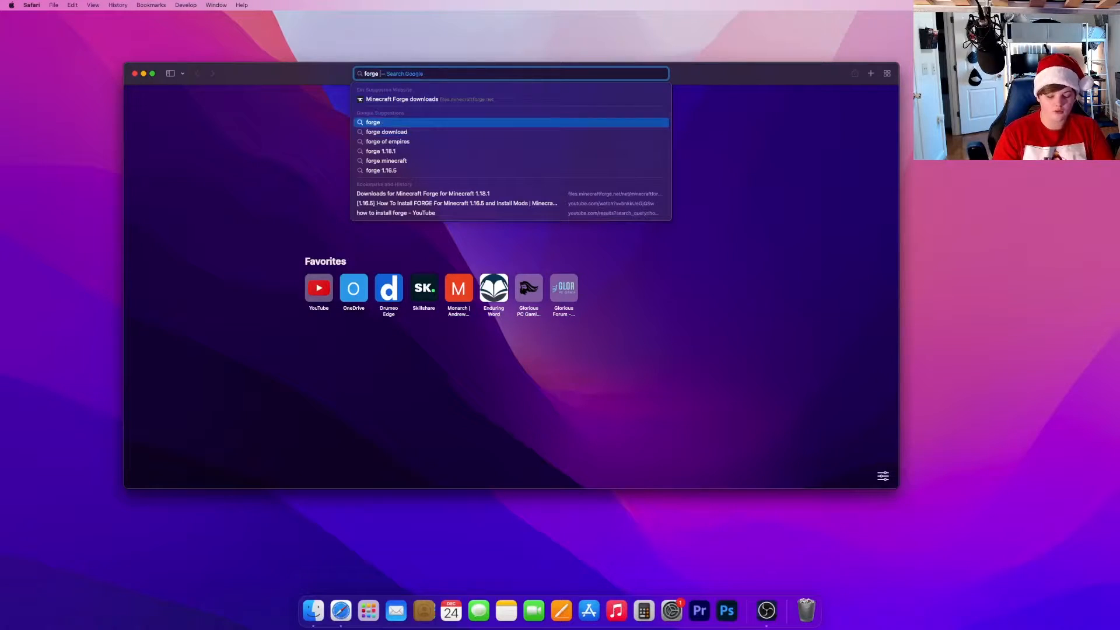
click(385, 131)
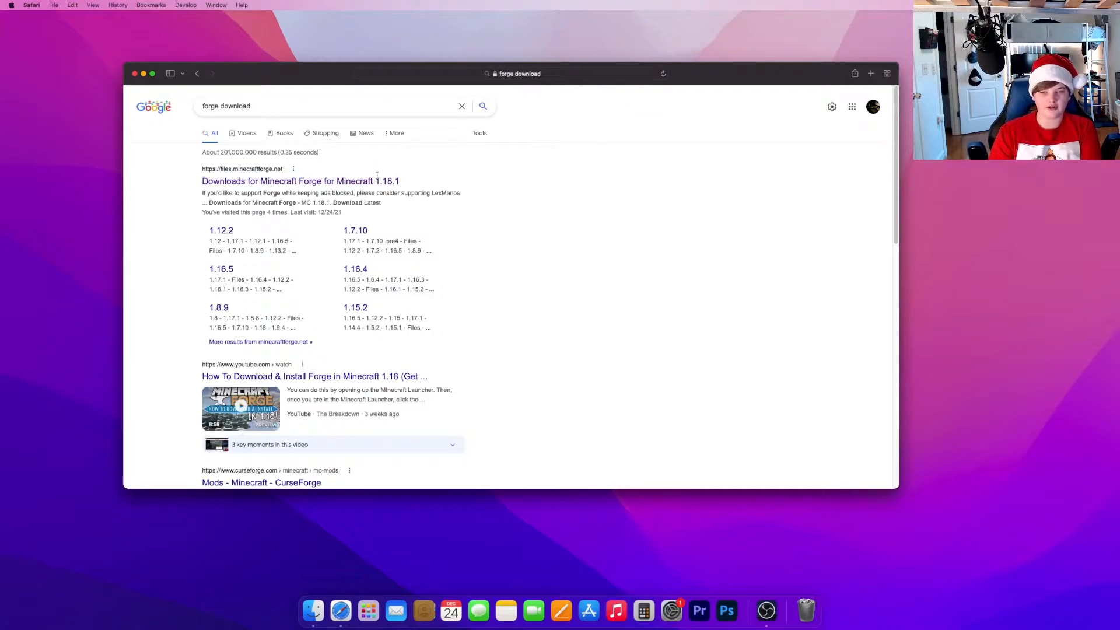
click(299, 180)
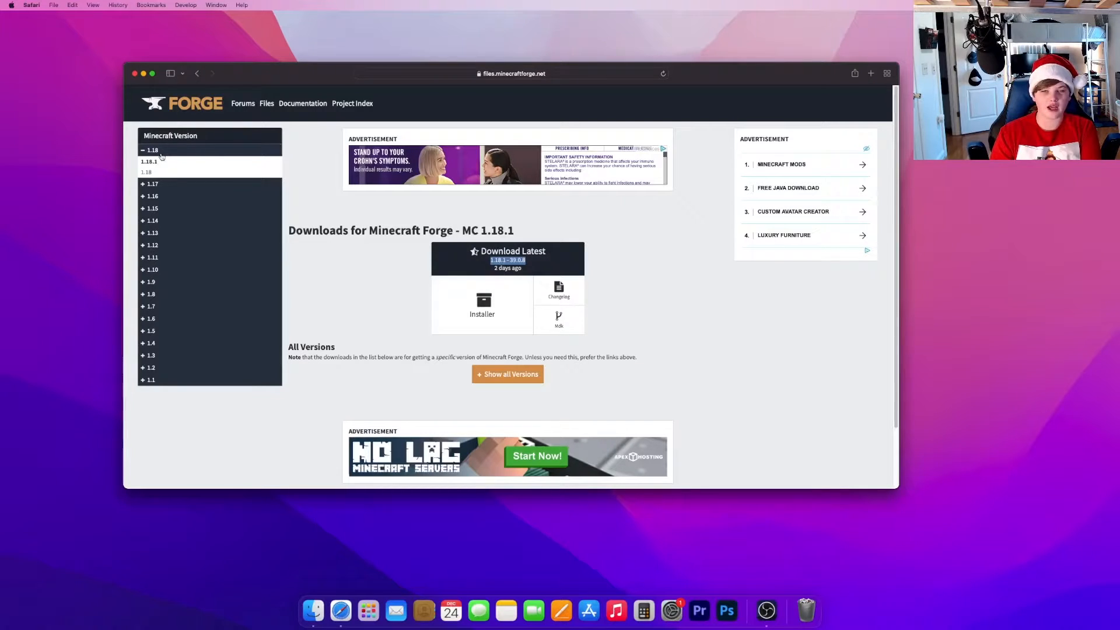
mouse_move(357, 252)
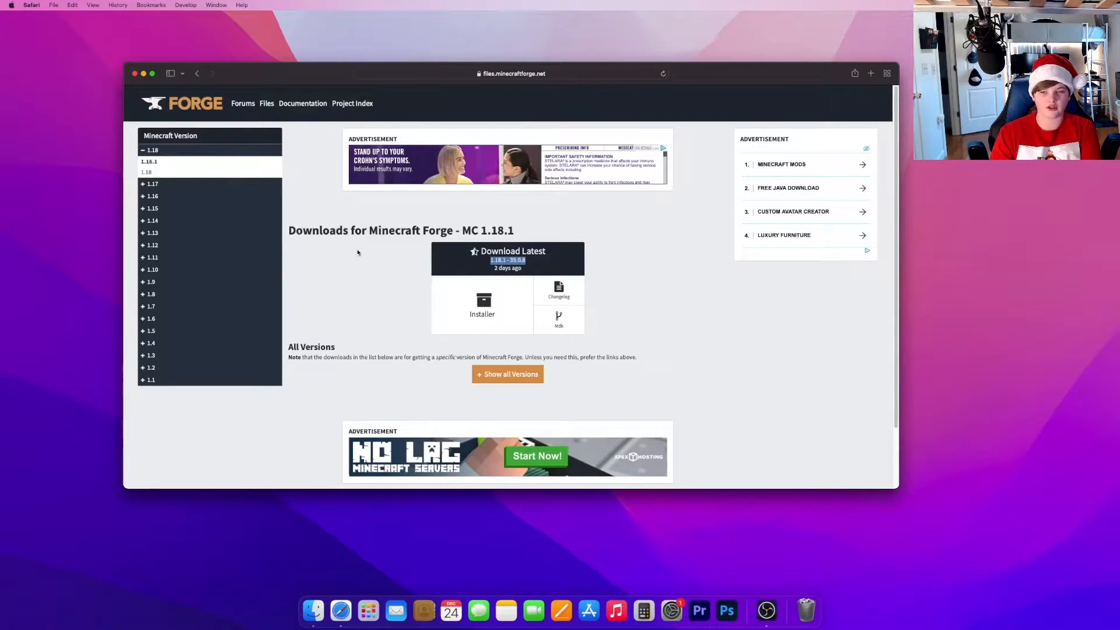
mouse_move(483, 308)
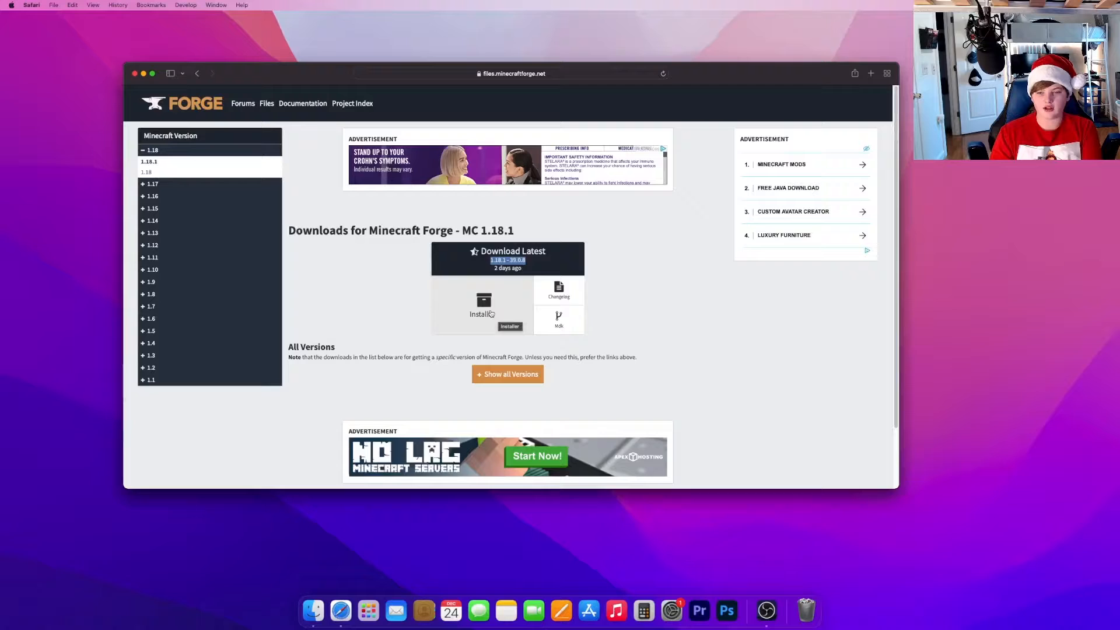
Download the Forge 1.18.1-39.0.8 installer, skipping the ad, and clear the Downloads list
click(483, 305)
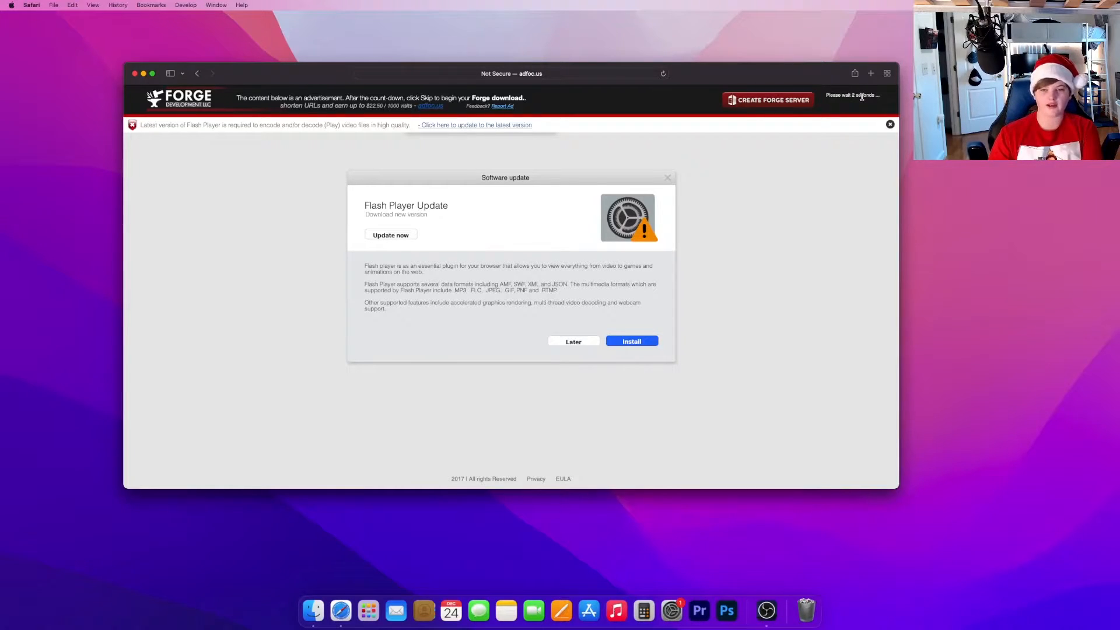
mouse_move(861, 99)
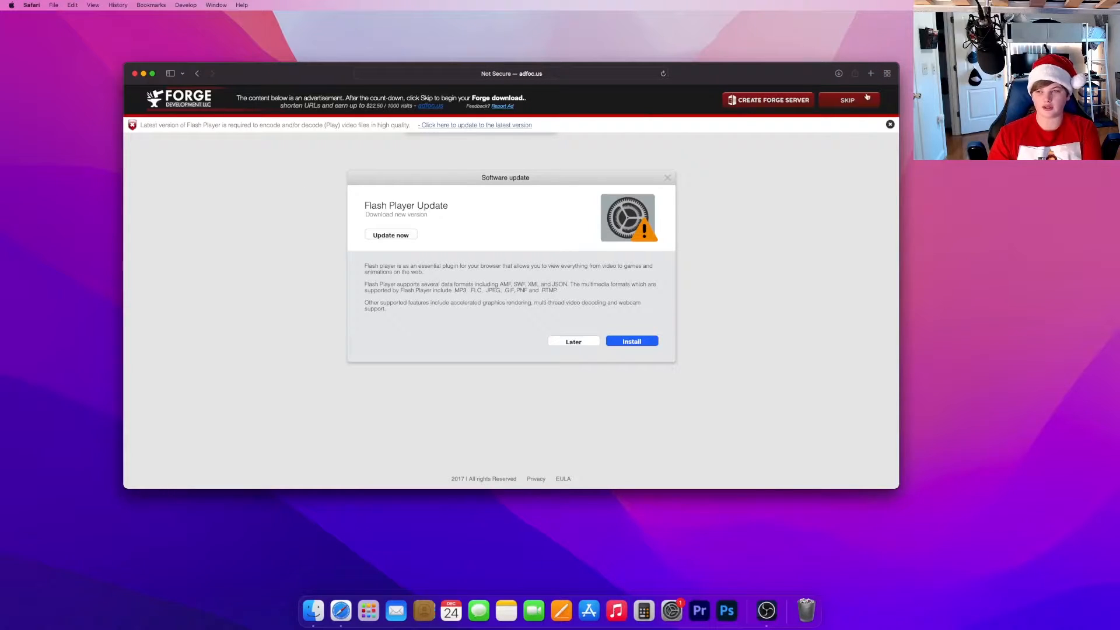
click(839, 73)
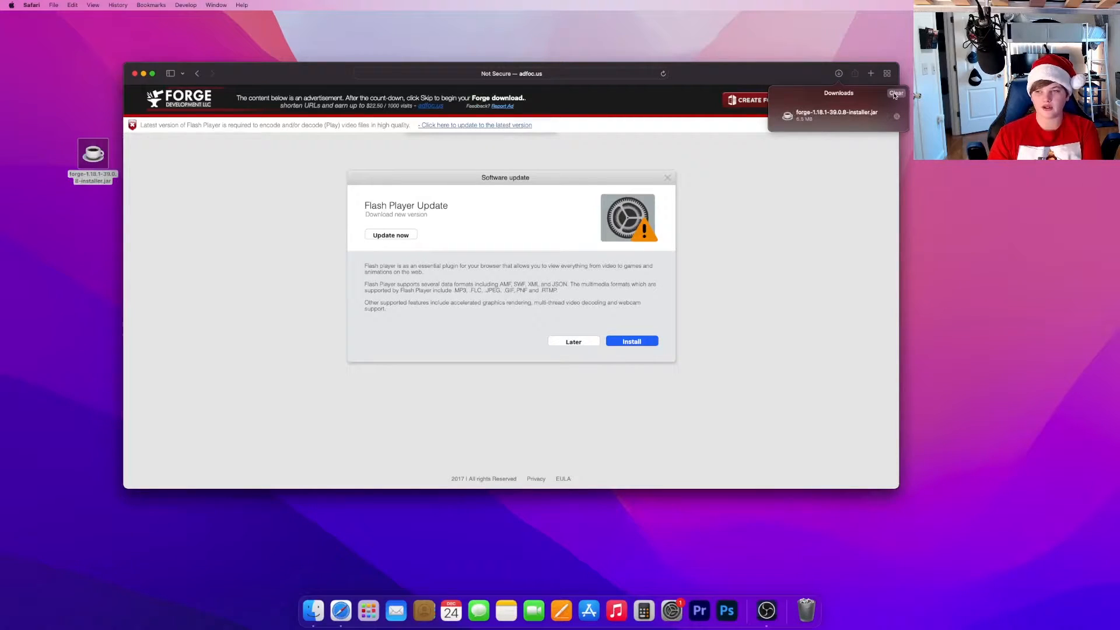
click(135, 73)
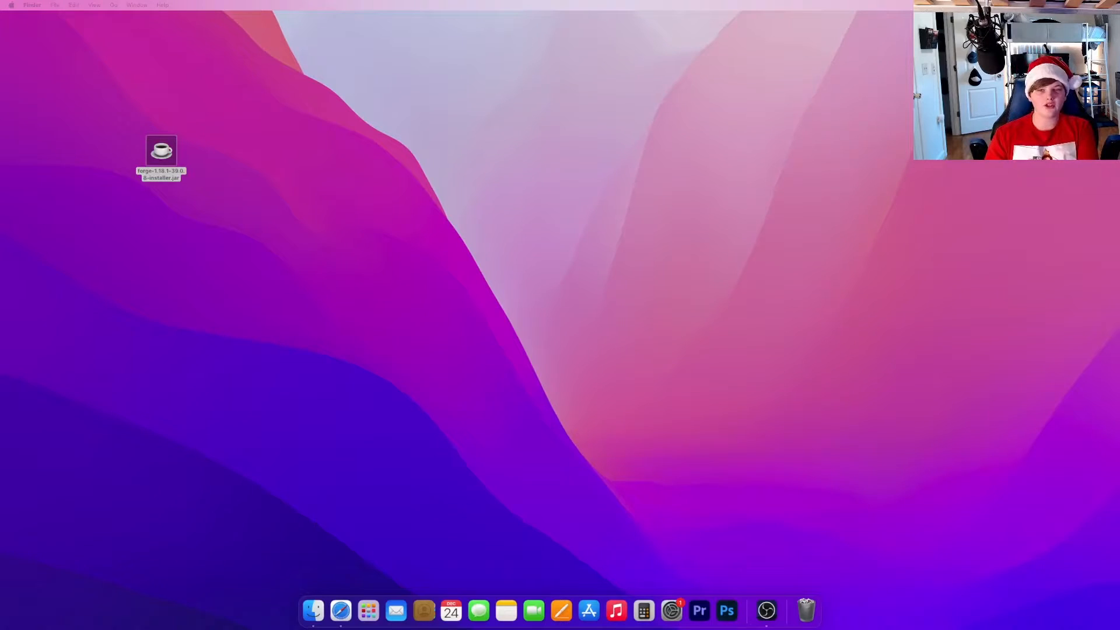
Open the desktop Forge installer jar with JavaLauncher (default)
click(161, 153)
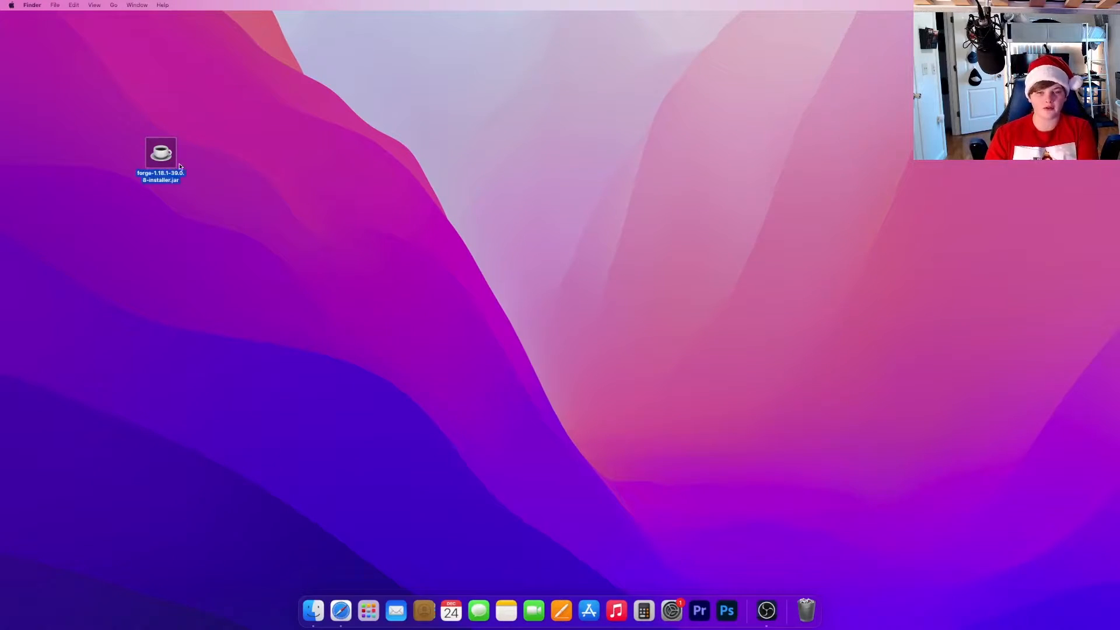
right_click(161, 153)
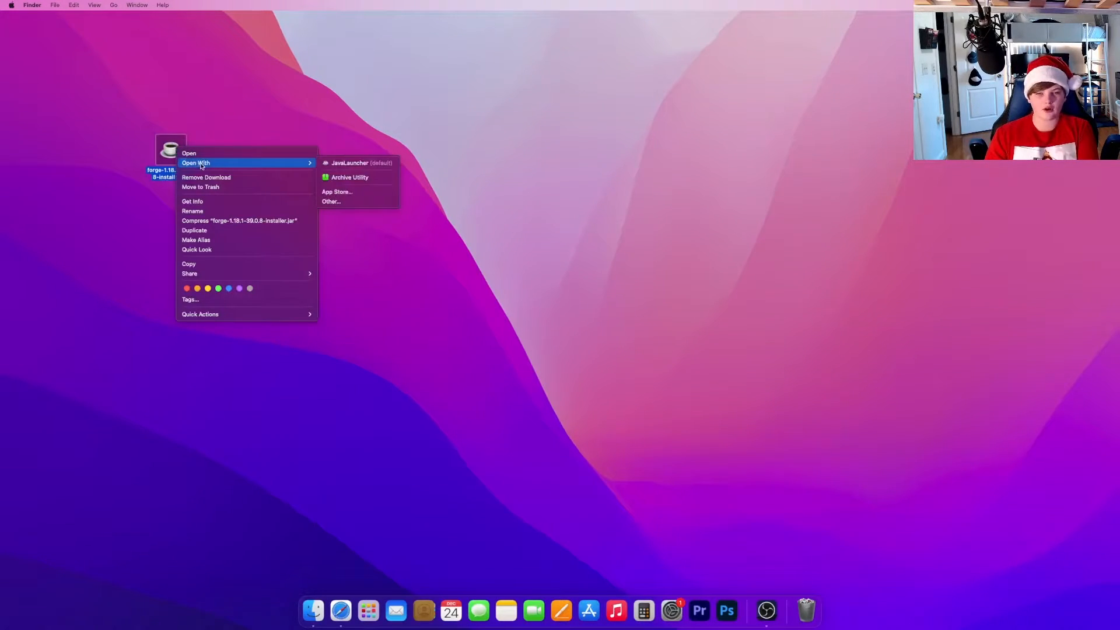
mouse_move(361, 163)
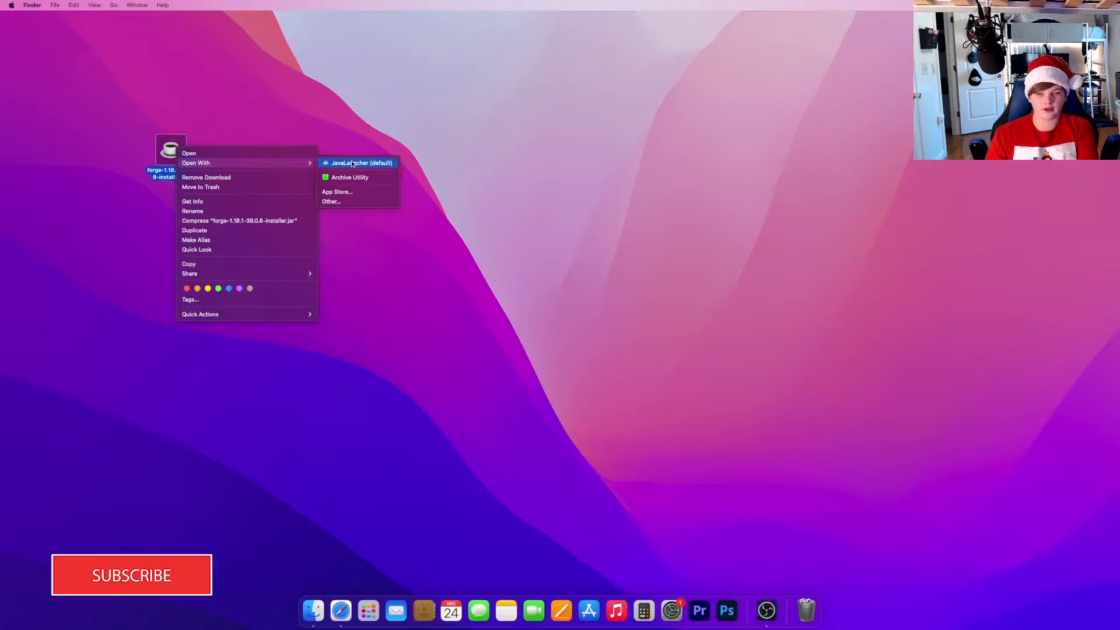
click(361, 162)
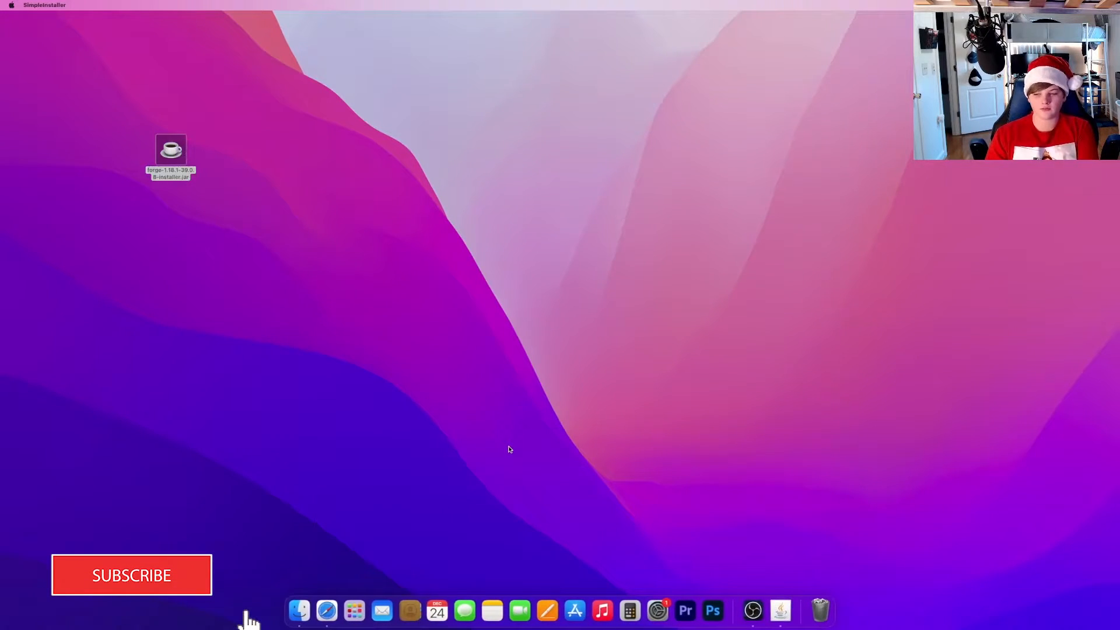
double_click(170, 150)
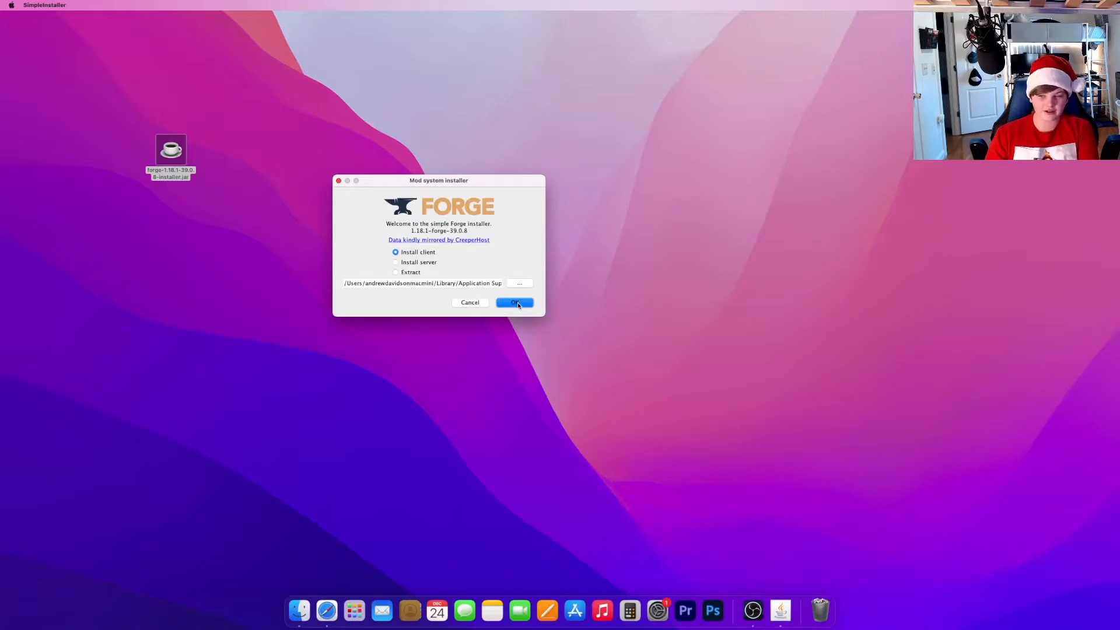
Install the Forge 1.18.1-39.0.8 client profile and acknowledge the completion dialog
click(513, 302)
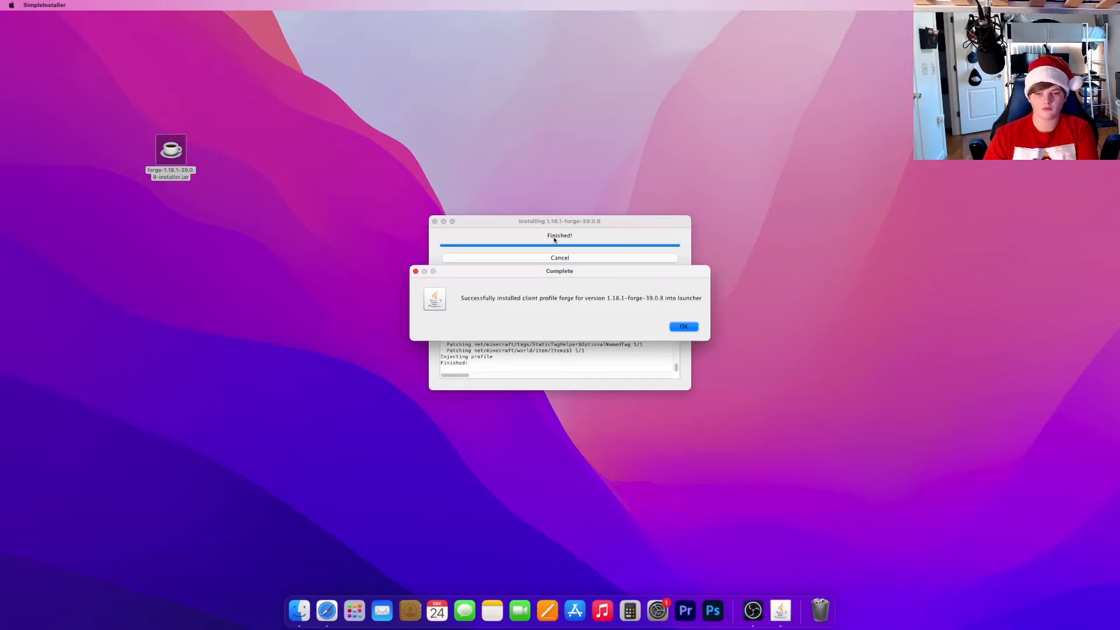
mouse_move(667, 274)
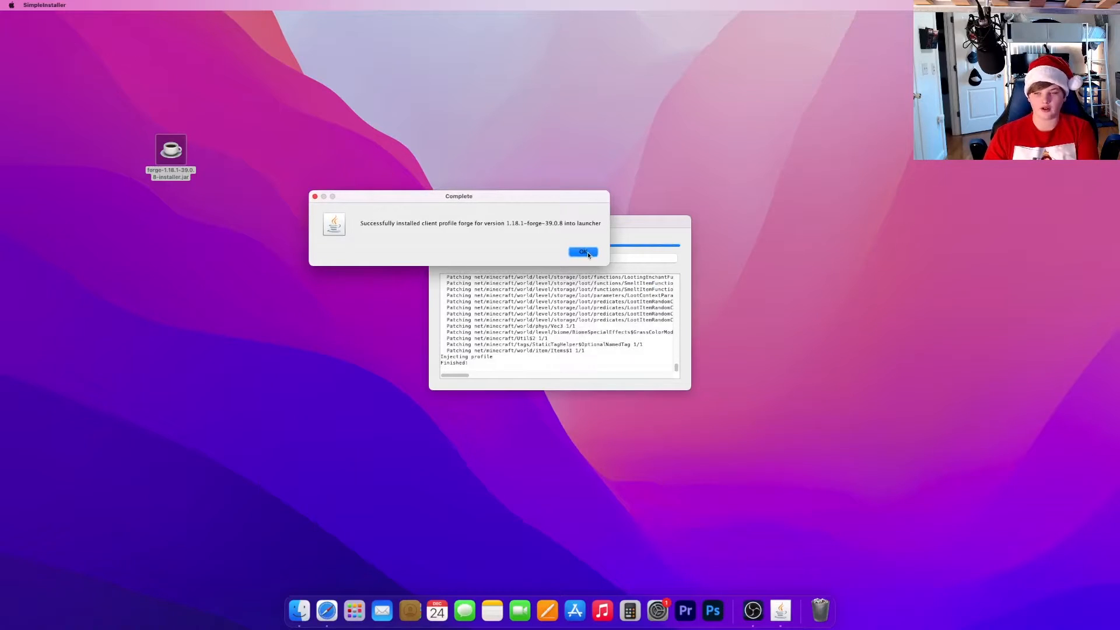
click(582, 251)
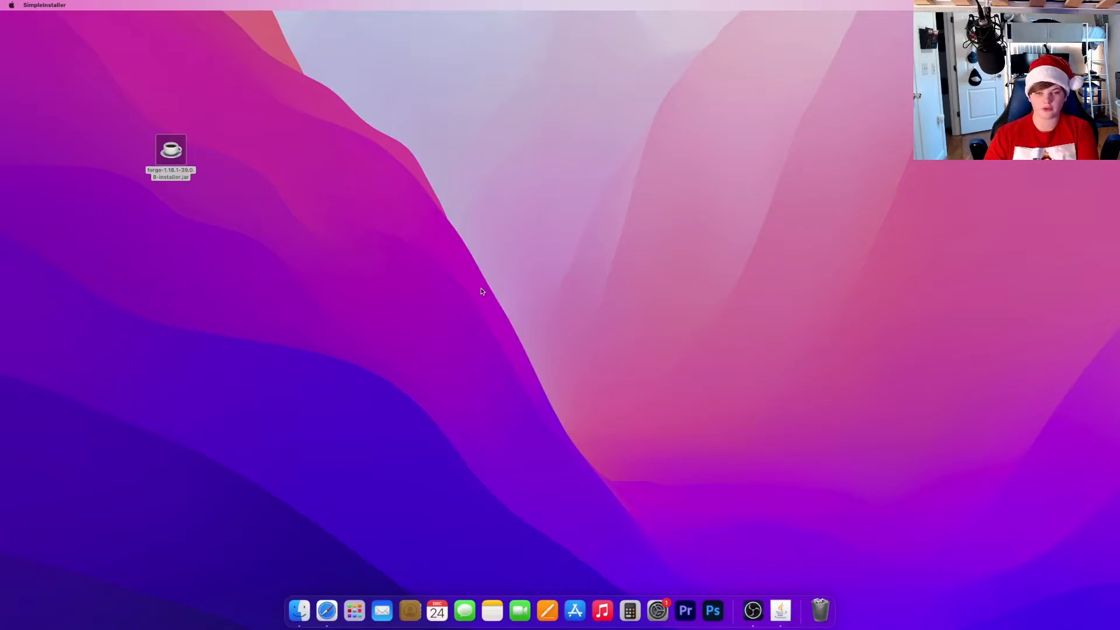
click(170, 150)
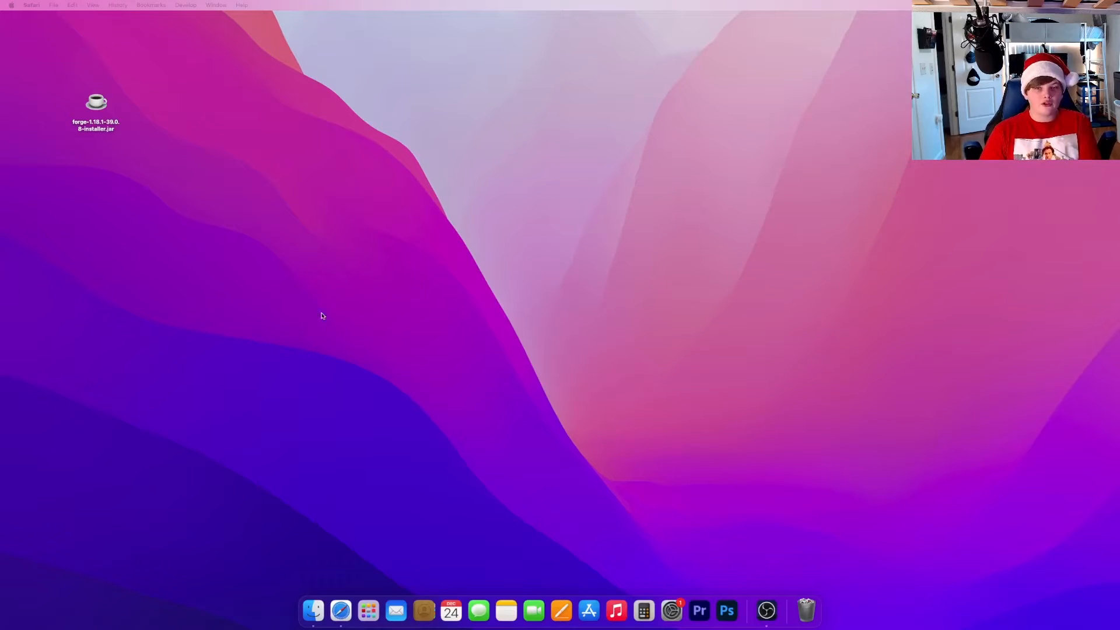
mouse_move(340, 610)
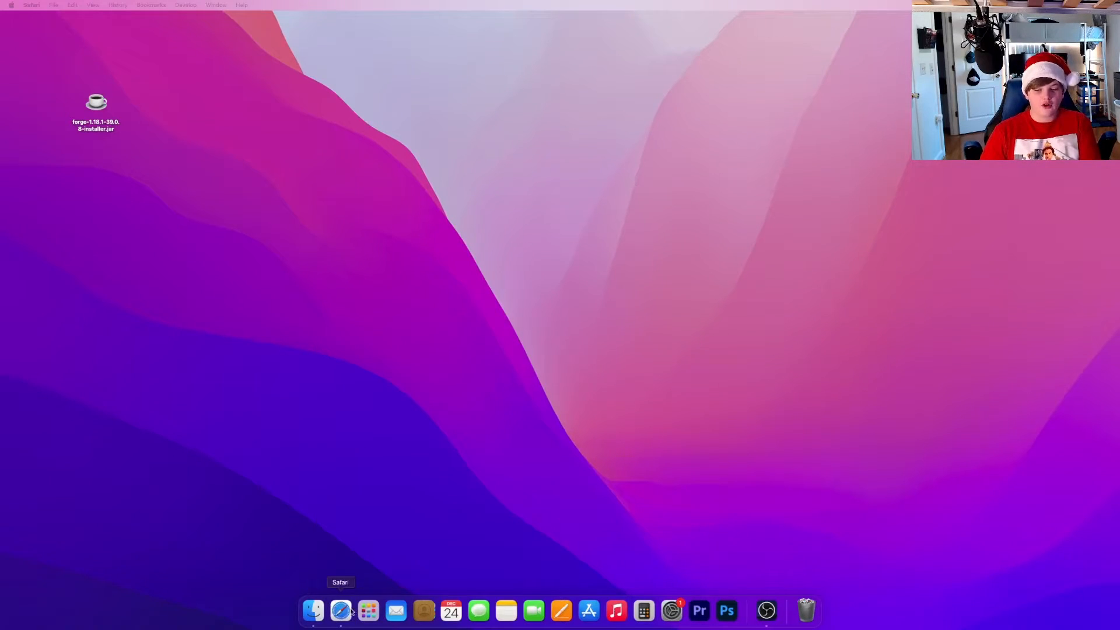
Launch Safari from the Dock for a new window
click(341, 610)
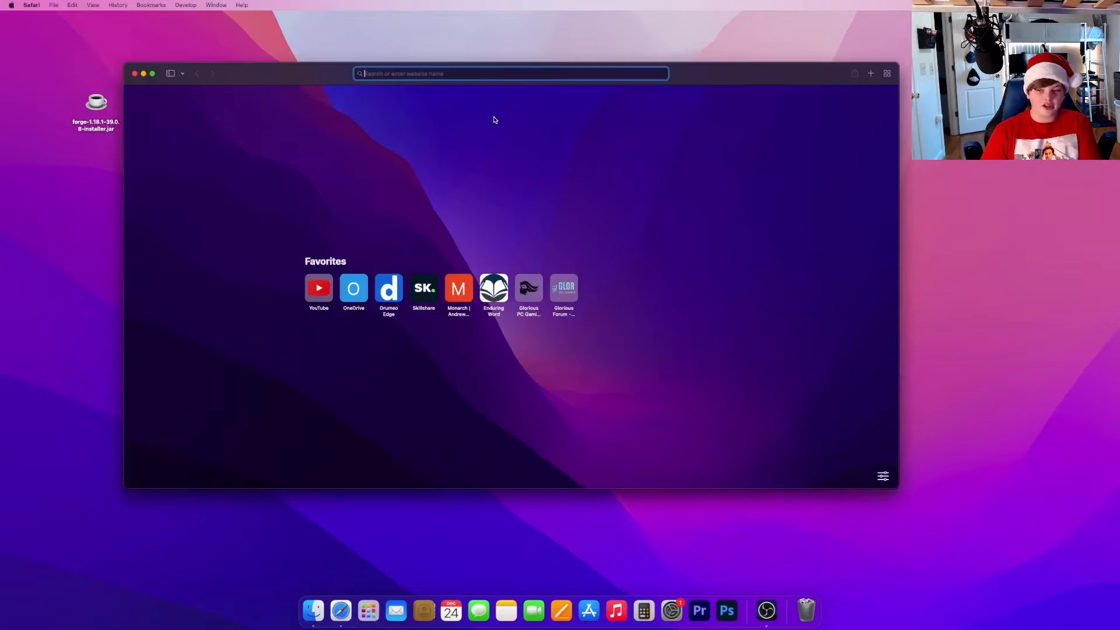
Search Google for 'world edit' and open the WorldEdit CurseForge result
text(world edit)
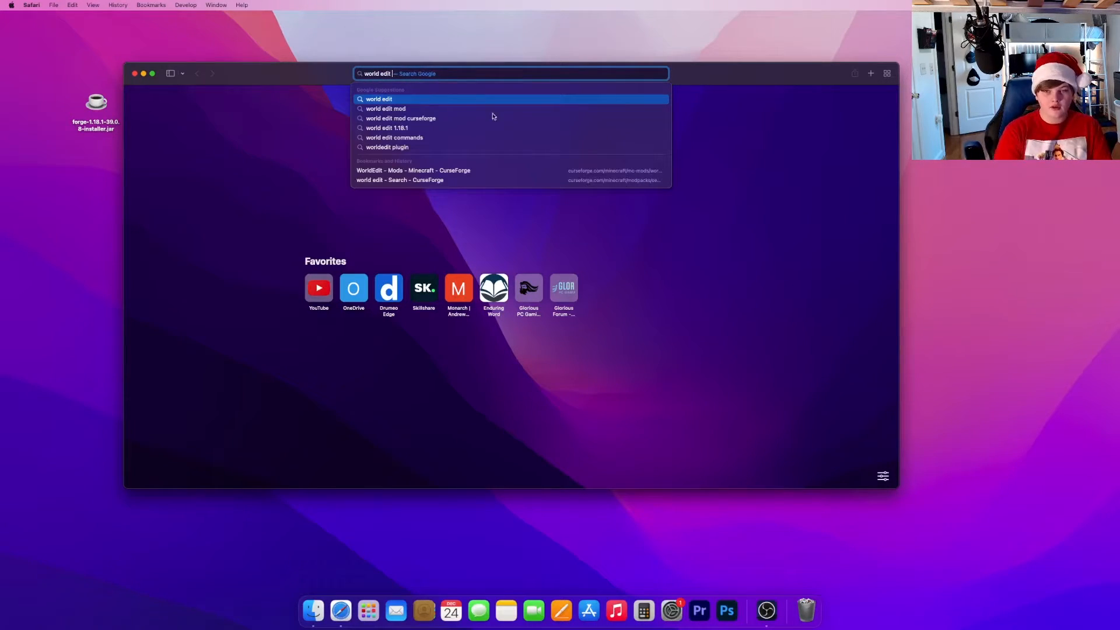
click(400, 117)
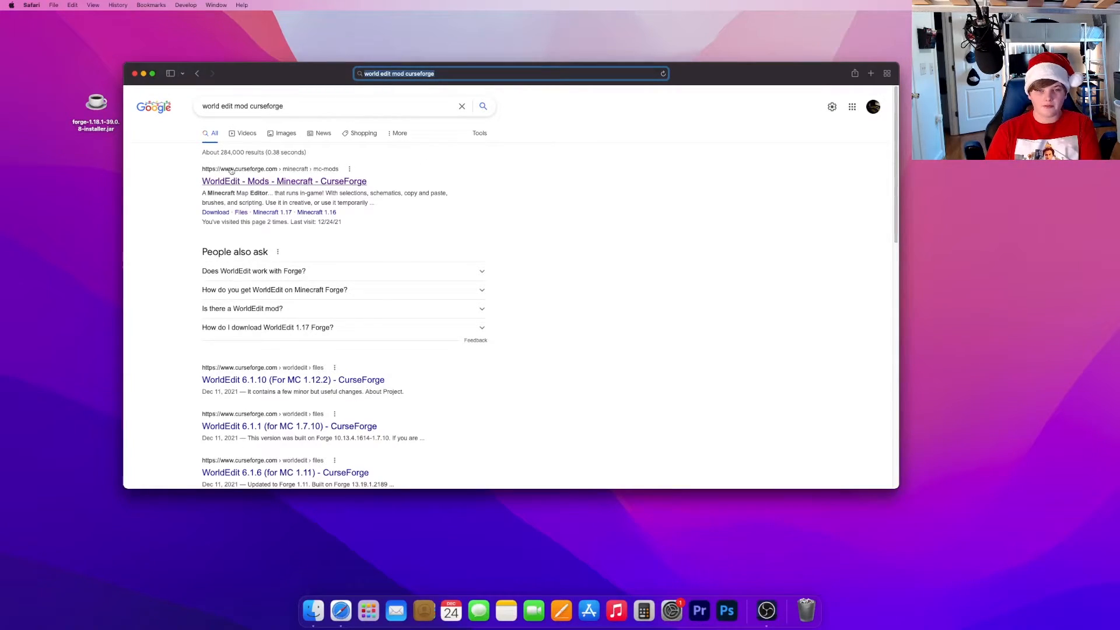
click(283, 181)
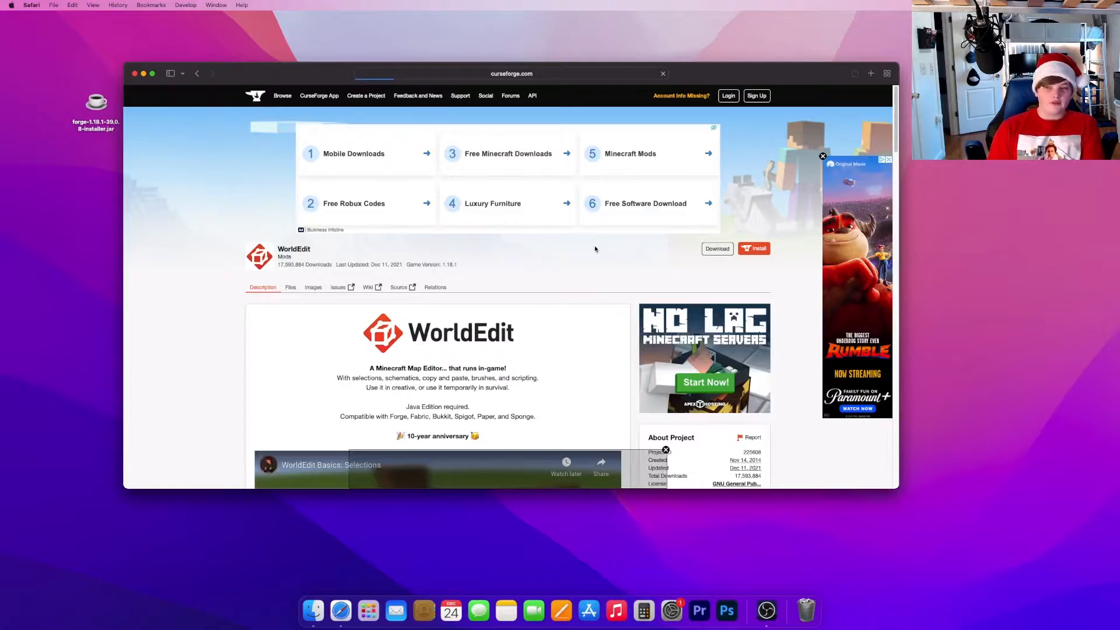
Switch to the WorldEdit Files tab and scroll to the 7.2.8 main file
click(290, 287)
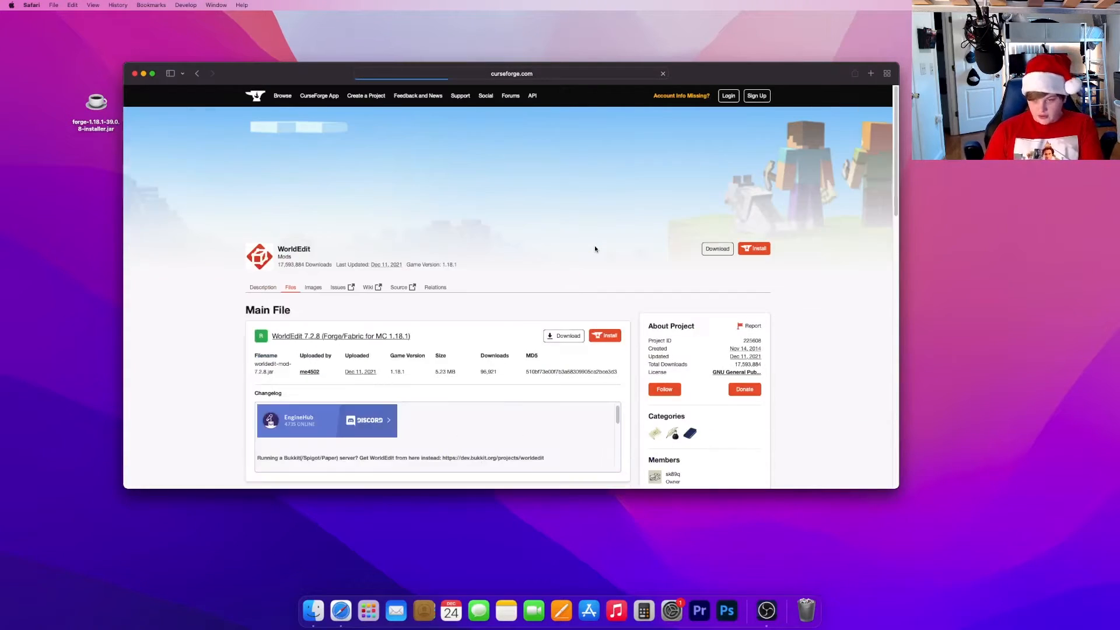
scroll(down, 3)
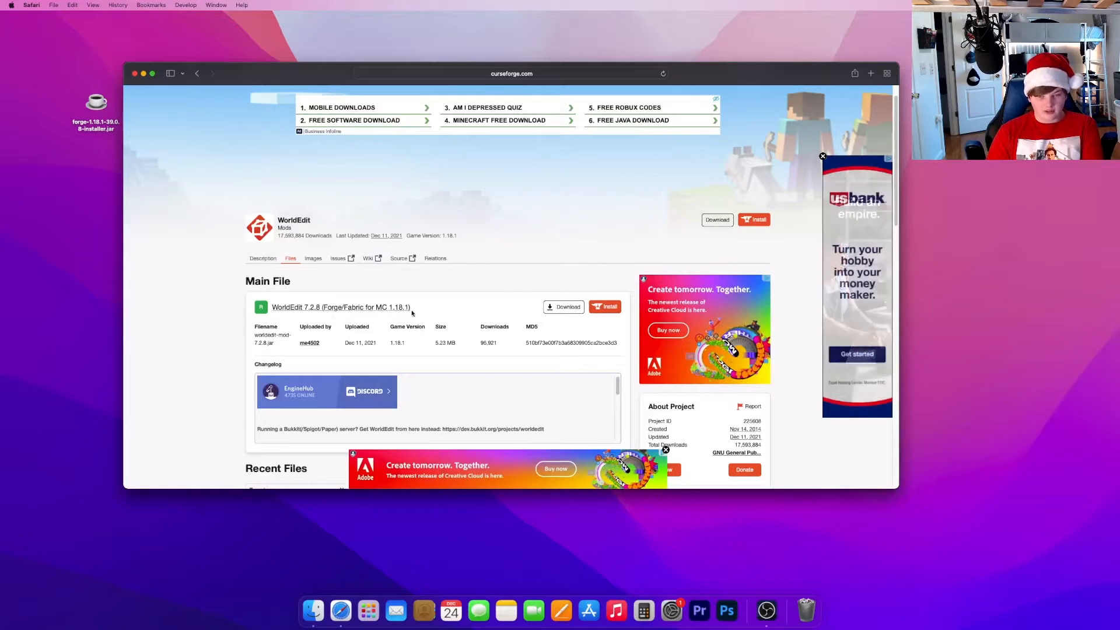
mouse_move(563, 306)
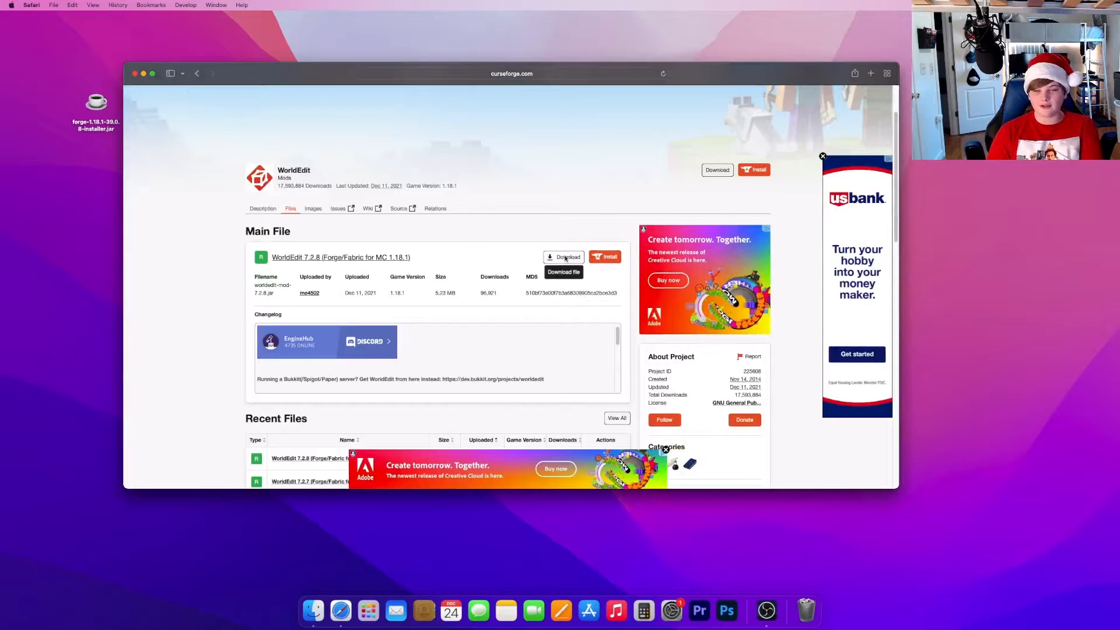
Download the WorldEdit 7.2.8 main-file jar and close the Safari window
click(563, 271)
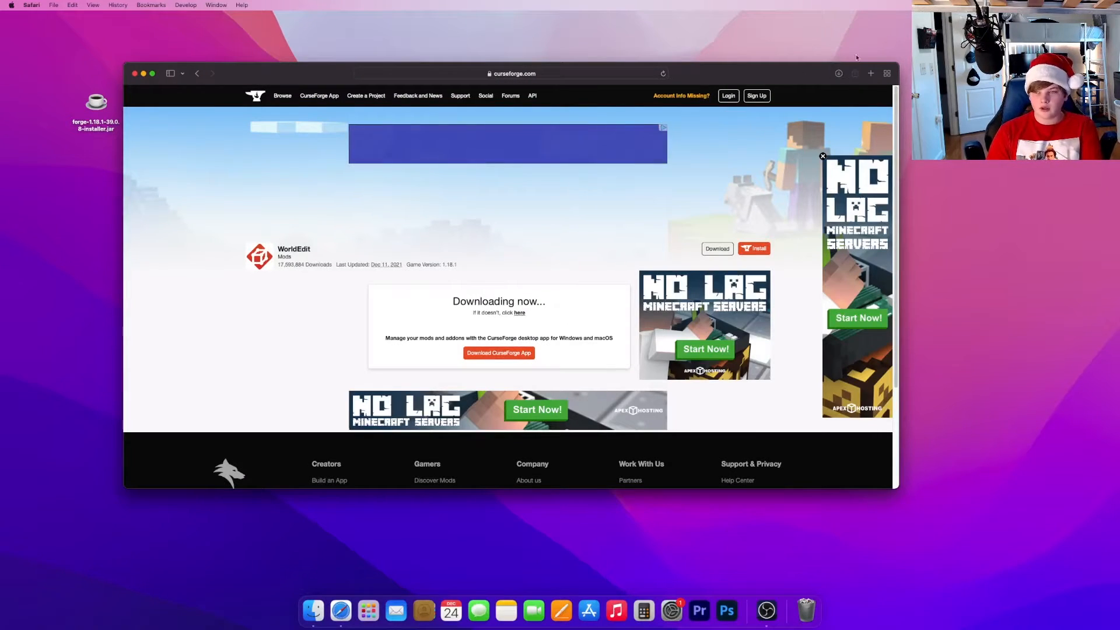
click(839, 74)
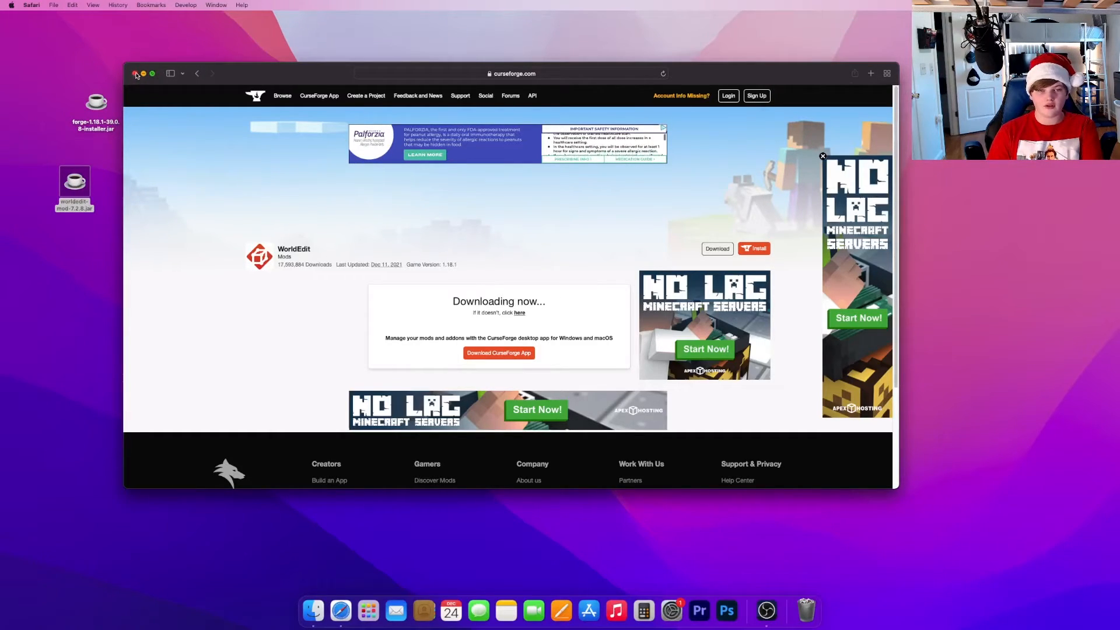
click(134, 73)
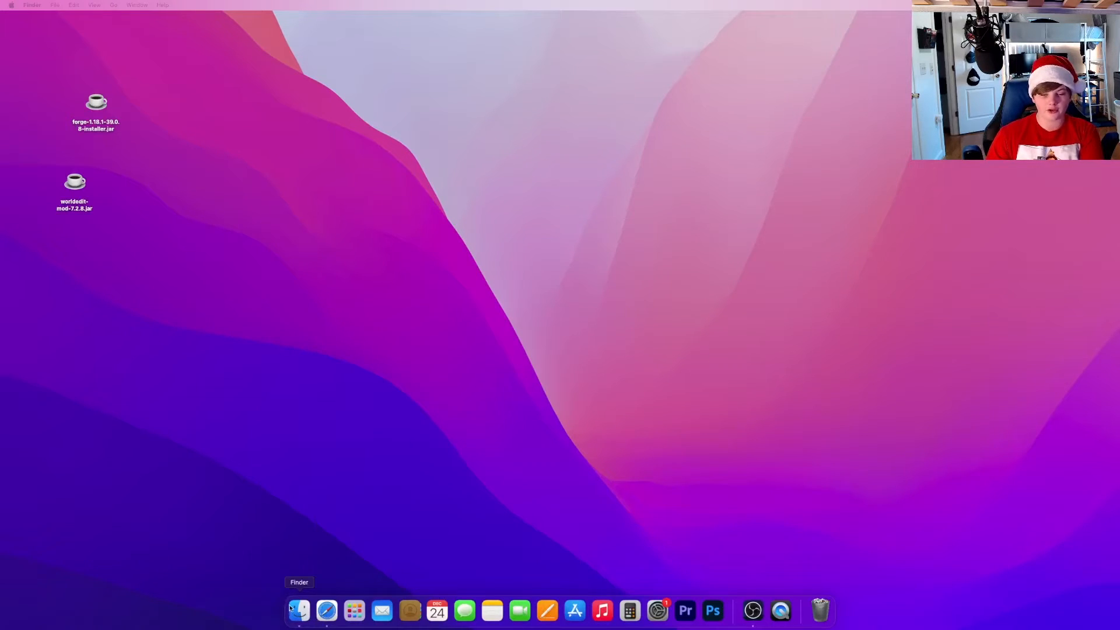
Navigate Finder via Go > Library into Application Support › minecraft and select mods
click(299, 610)
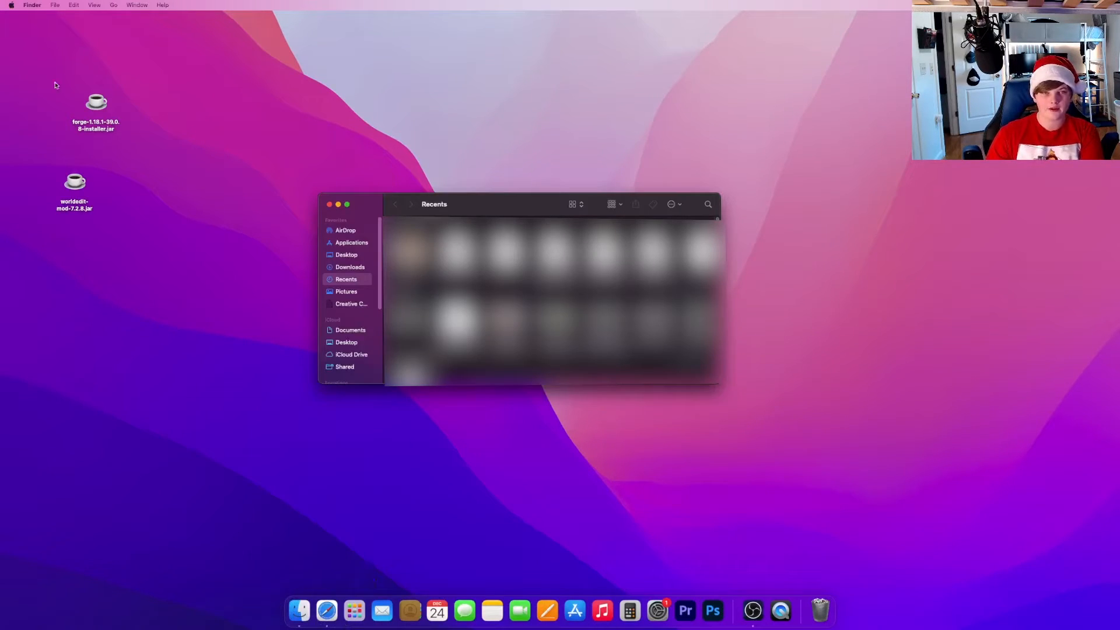
click(112, 6)
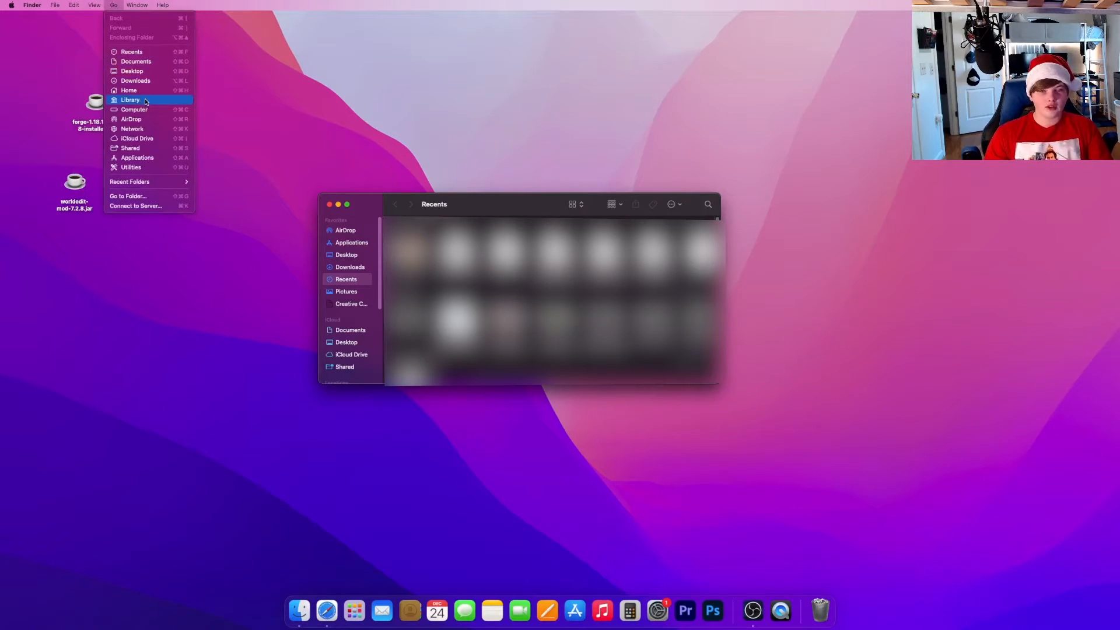
click(130, 99)
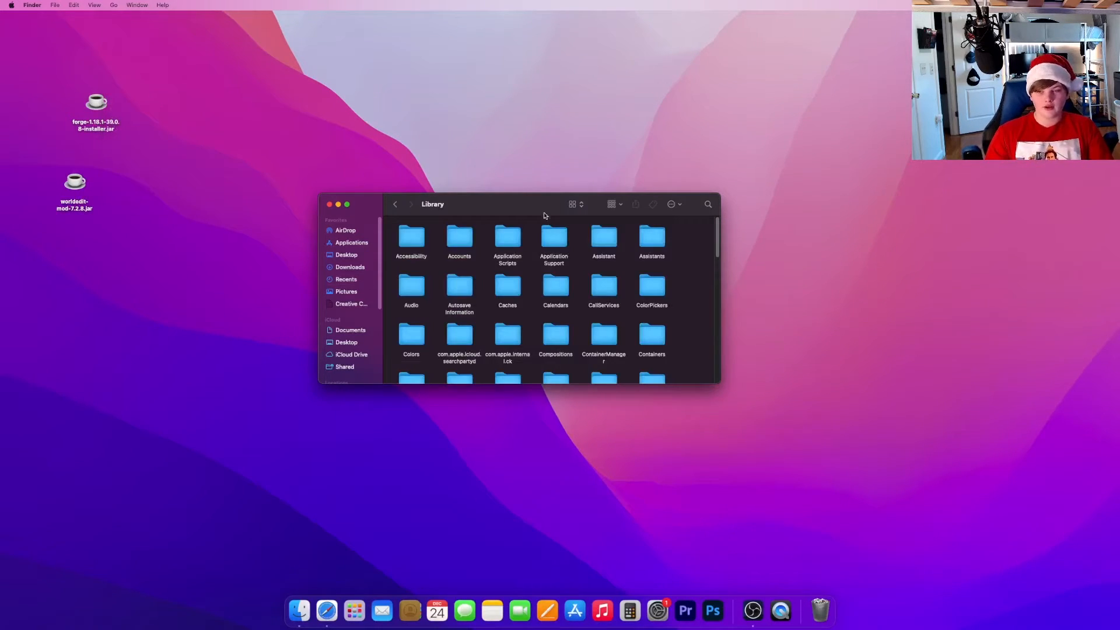
click(553, 238)
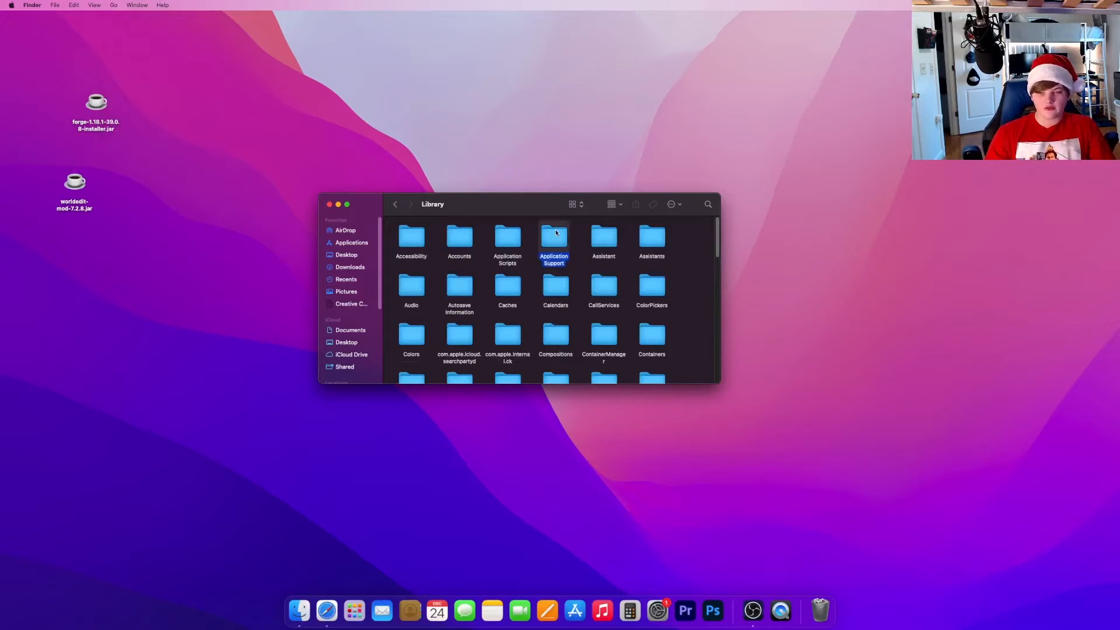
double_click(554, 239)
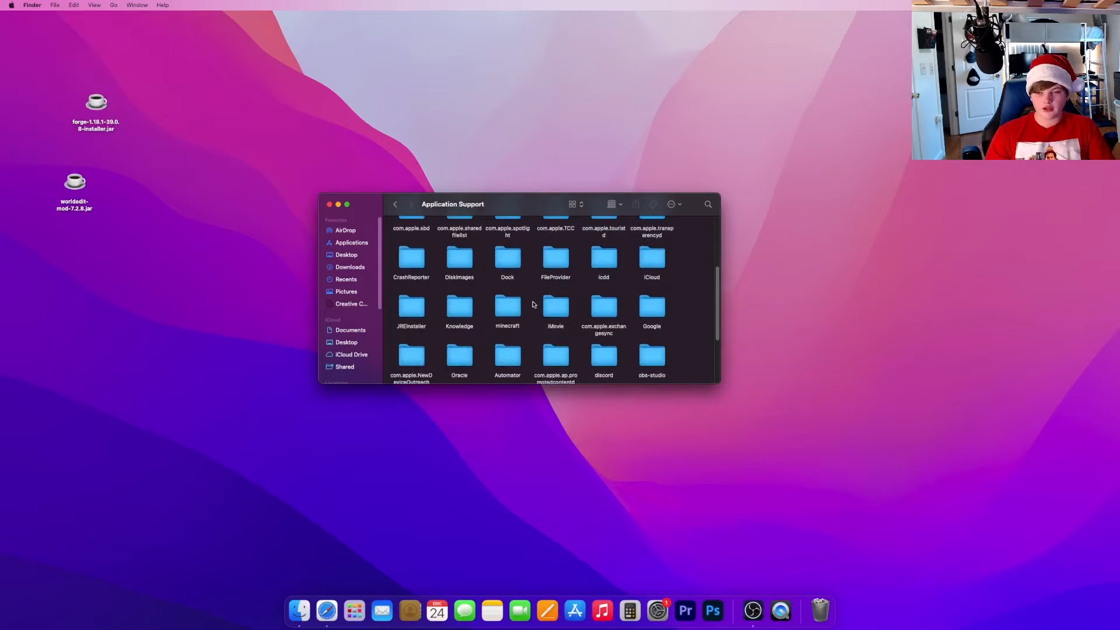
click(507, 307)
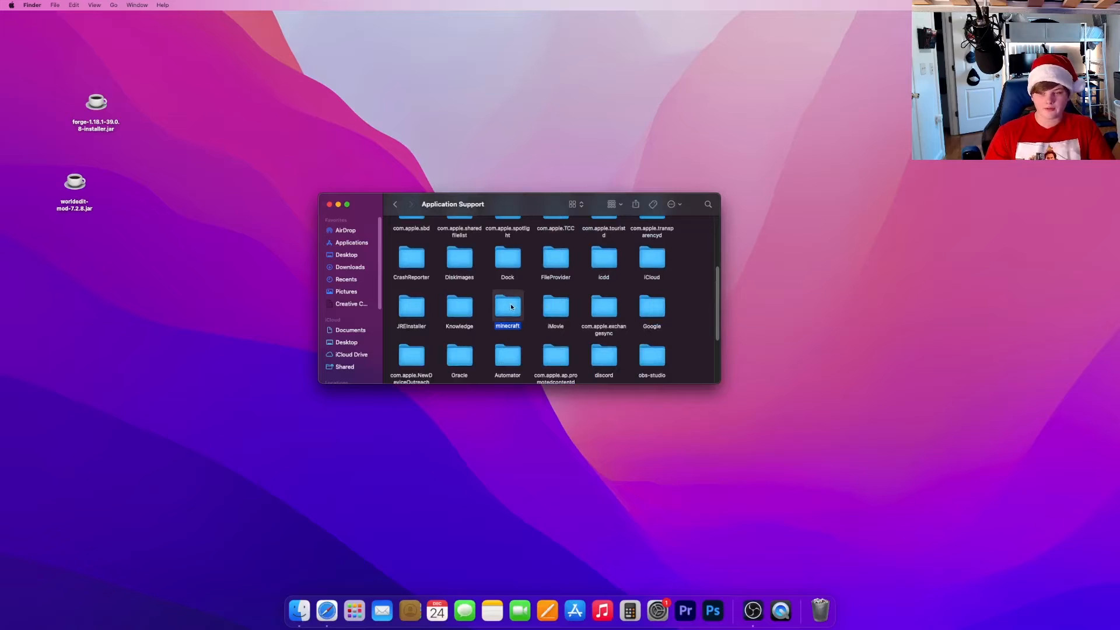
double_click(507, 306)
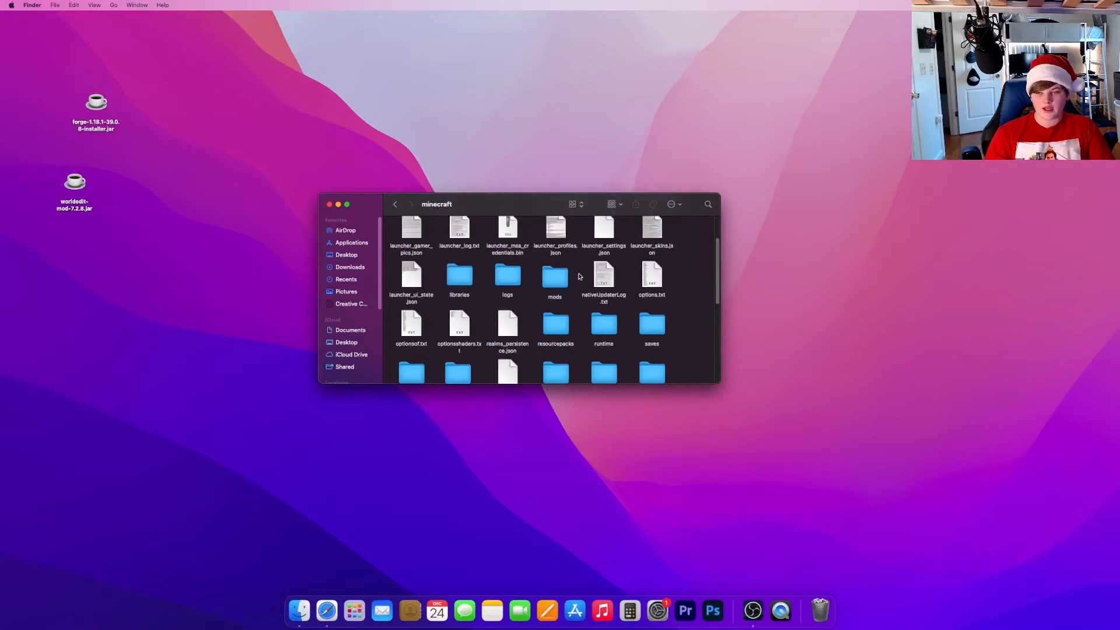
mouse_move(570, 266)
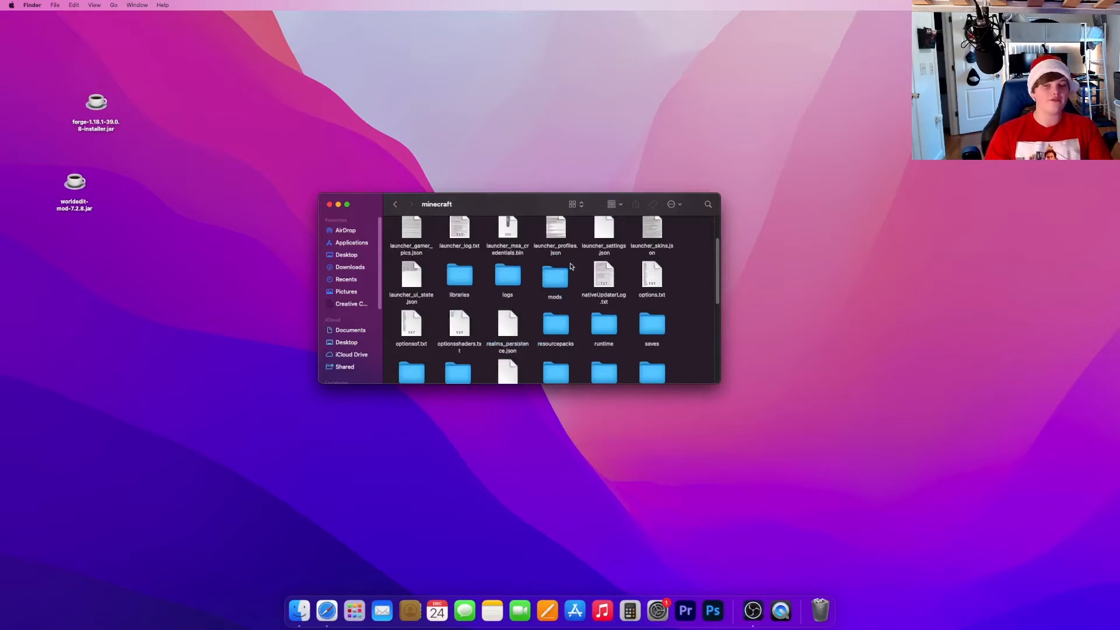
click(554, 277)
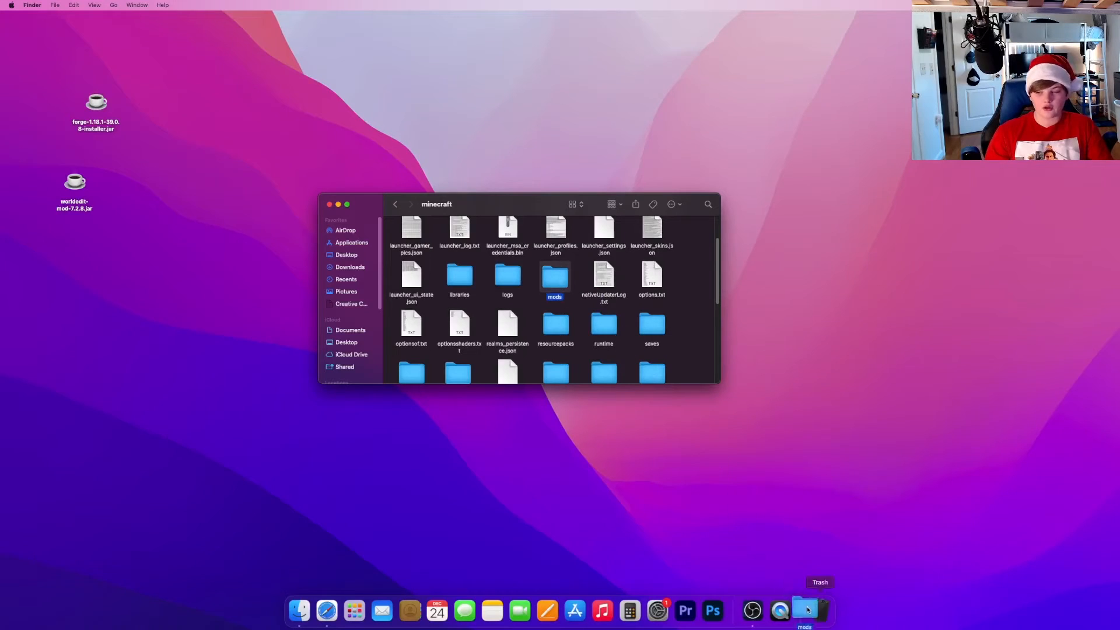
Create a 'mods' folder in minecraft and move the WorldEdit jar into it
right_click(550, 279)
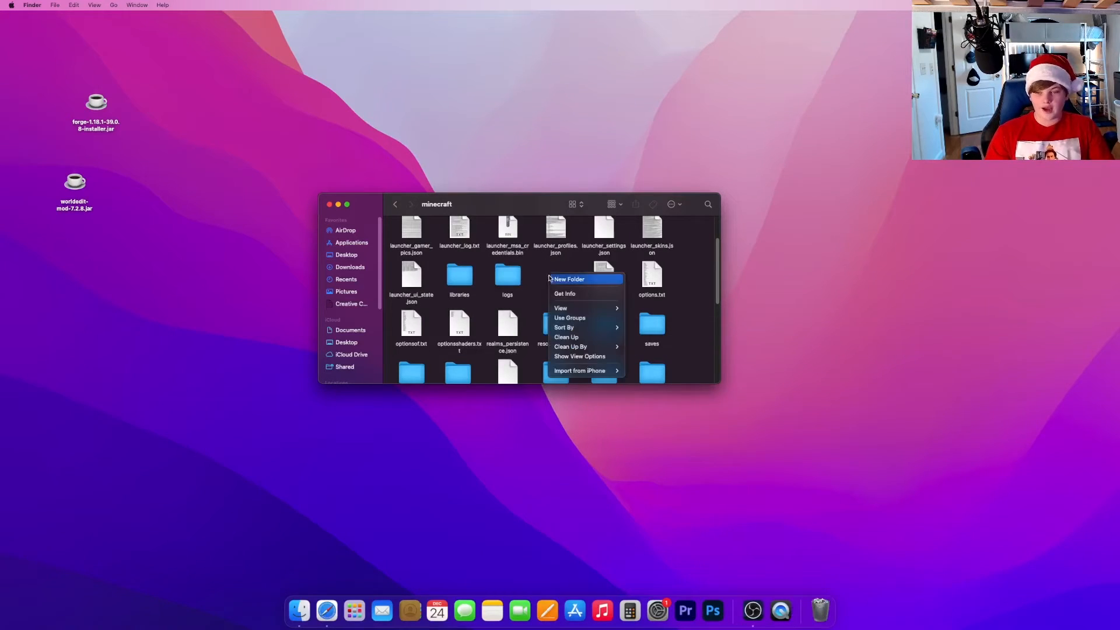
mouse_move(571, 280)
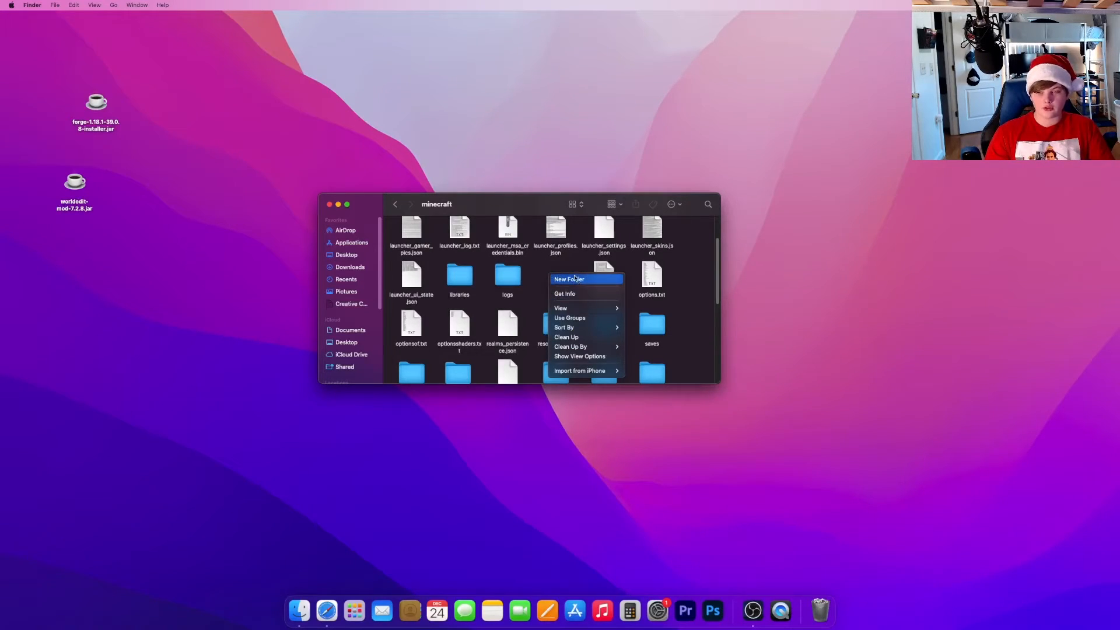
click(569, 280)
text(mods)
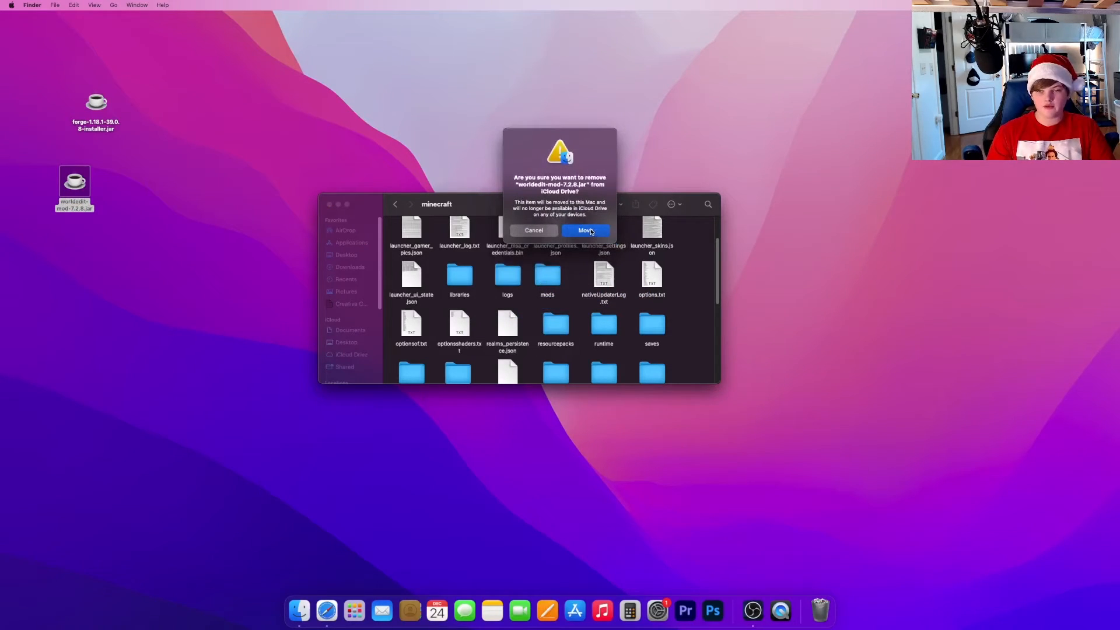
click(585, 230)
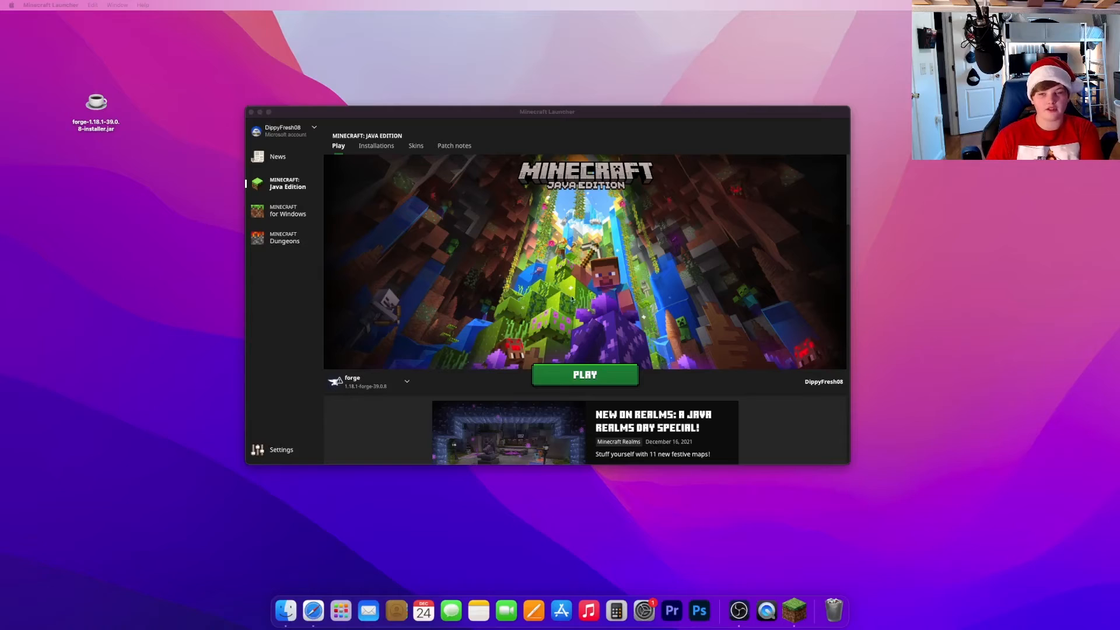
mouse_move(475, 370)
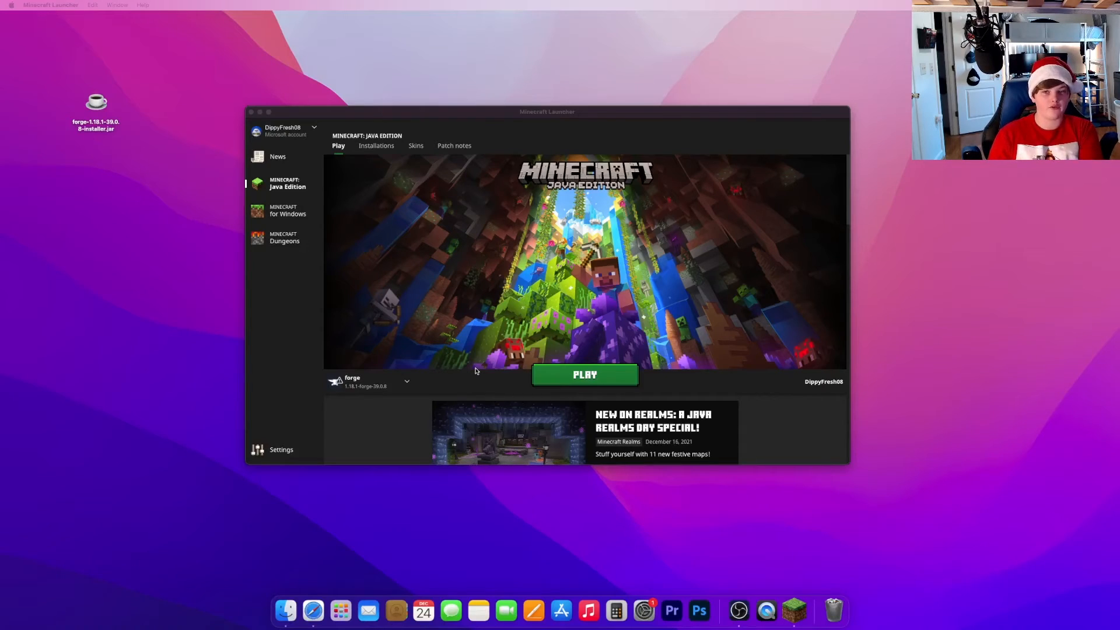
Pick the forge 1.18.1-forge-39.0.8 installation, press PLAY, and load a singleplayer world
click(407, 381)
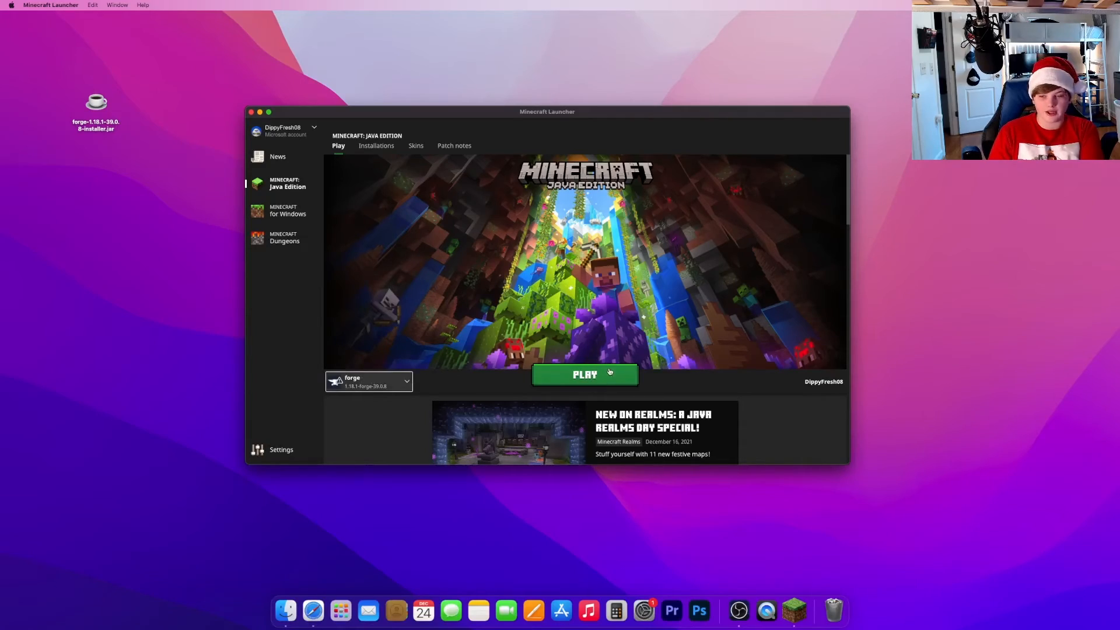
click(584, 375)
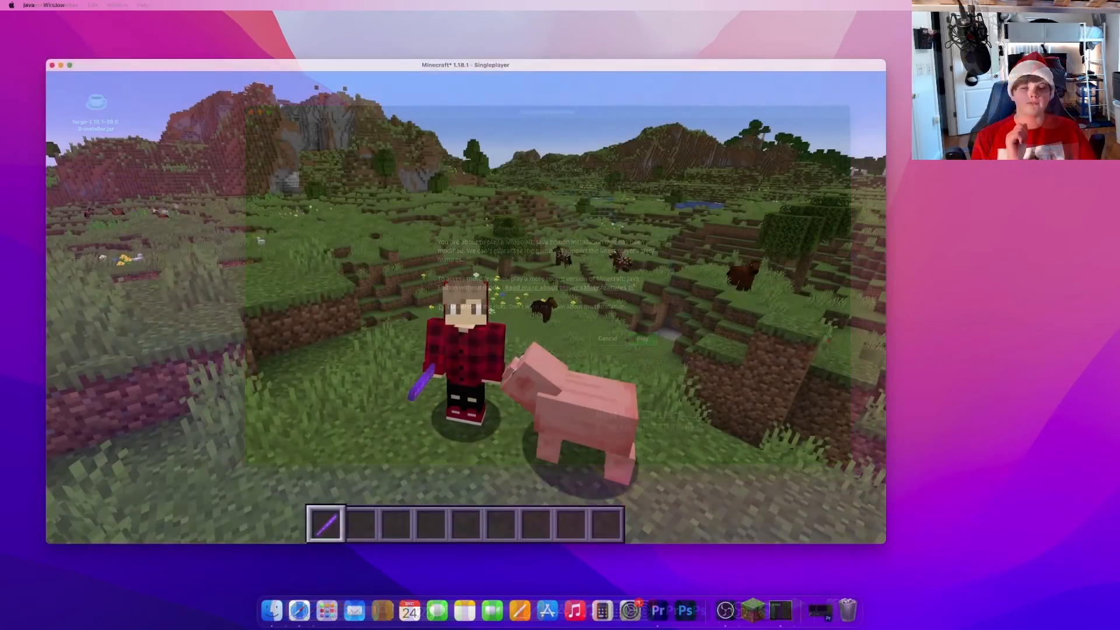
click(641, 338)
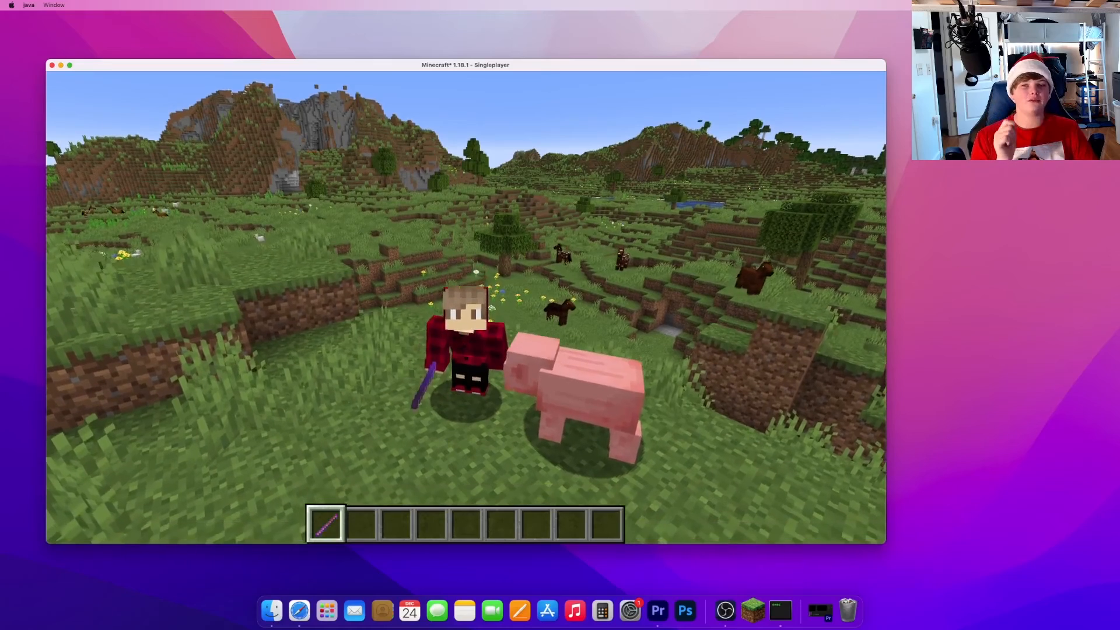